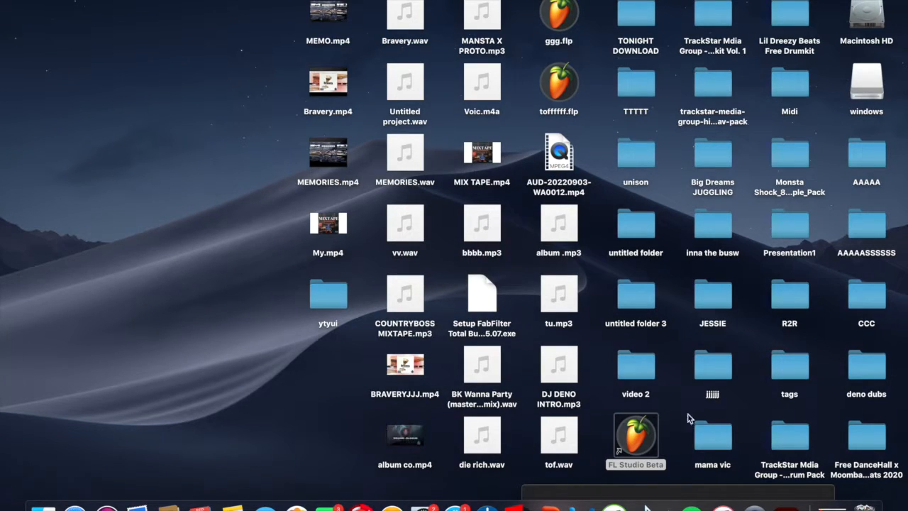
mouse_move(639, 442)
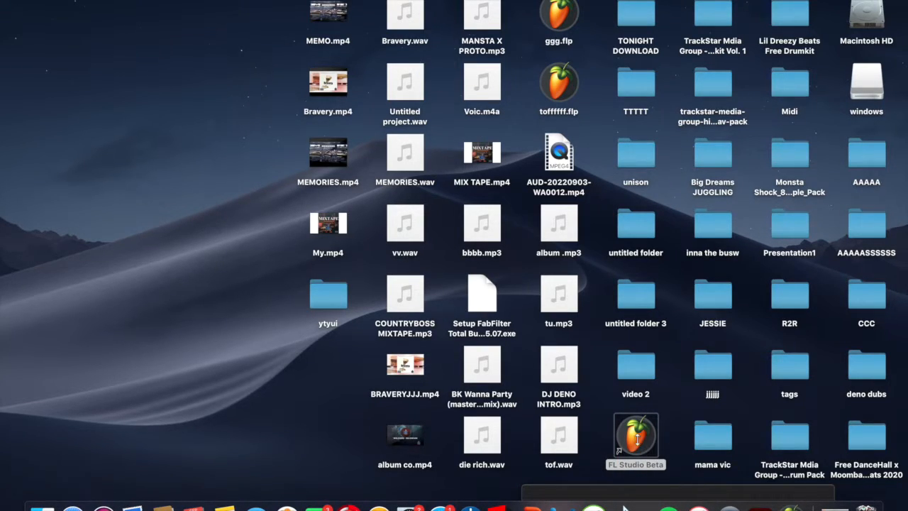
Launch FL Studio from the desktop into a new empty project
double_click(635, 437)
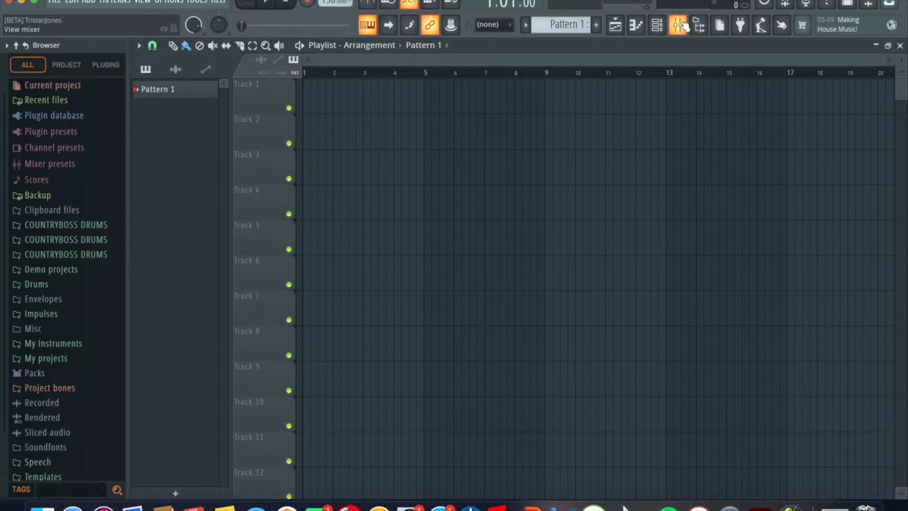
Load ZGameEditor Visualizer into slot 1 of mixer insert 1 via Visual > ZGameEditor Visualizer
click(678, 25)
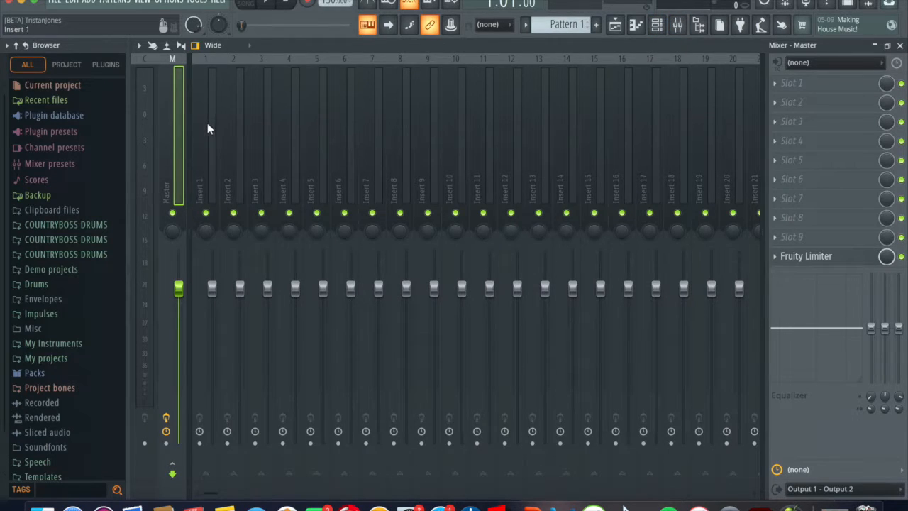
click(211, 135)
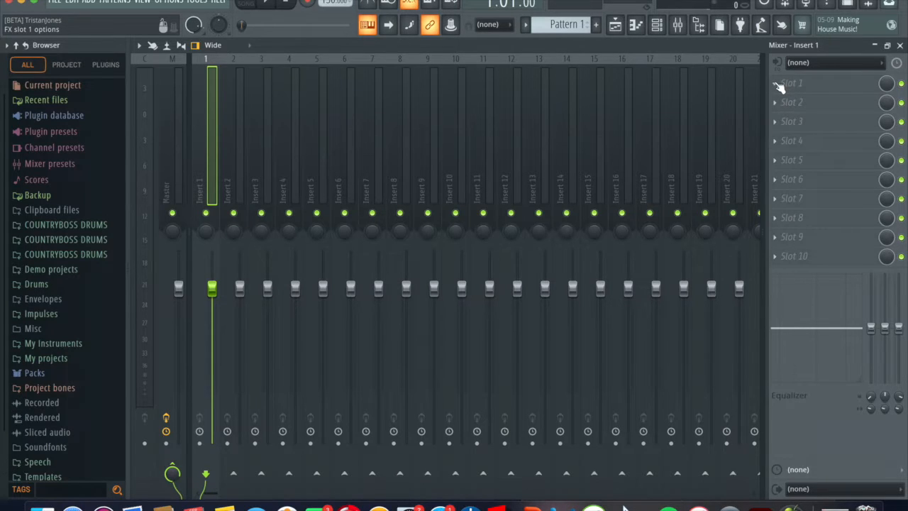
right_click(792, 82)
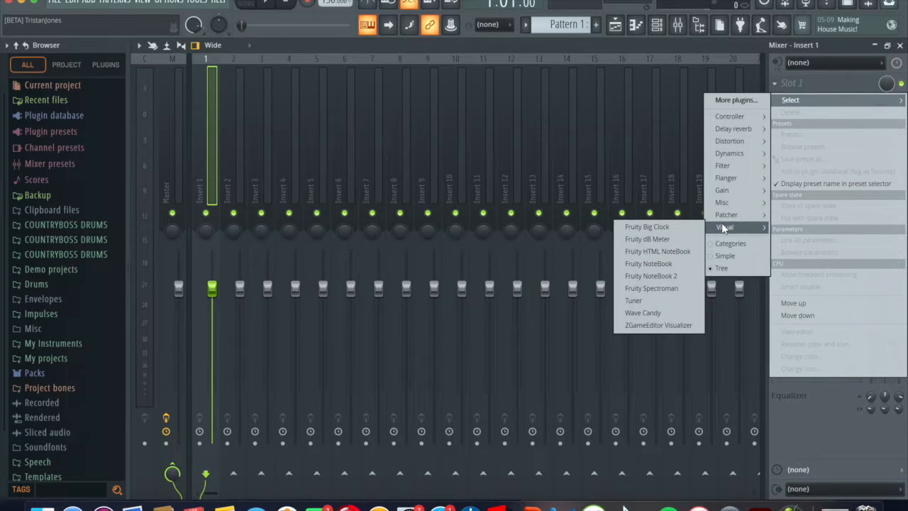
mouse_move(641, 312)
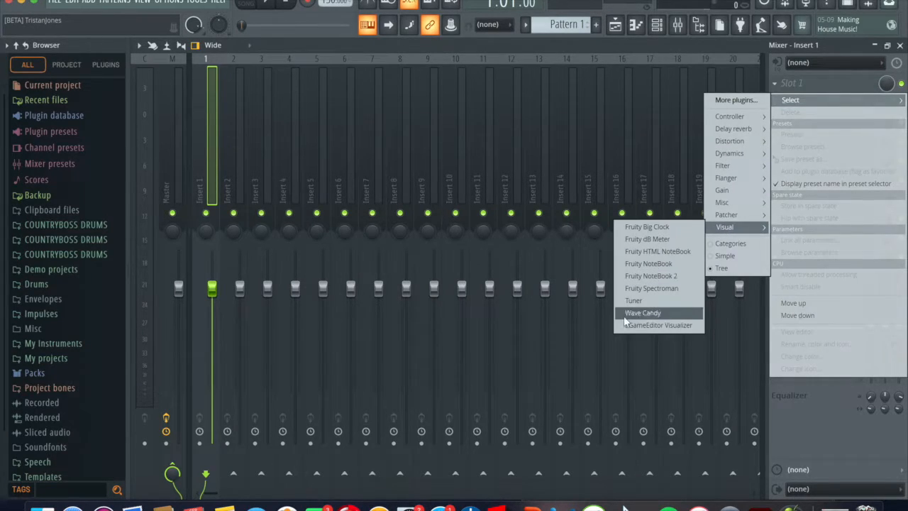
mouse_move(658, 325)
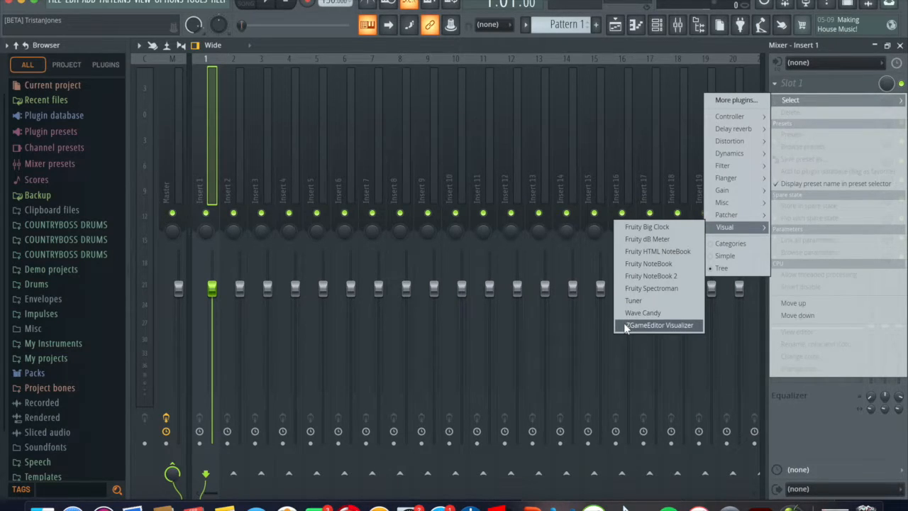
mouse_move(660, 328)
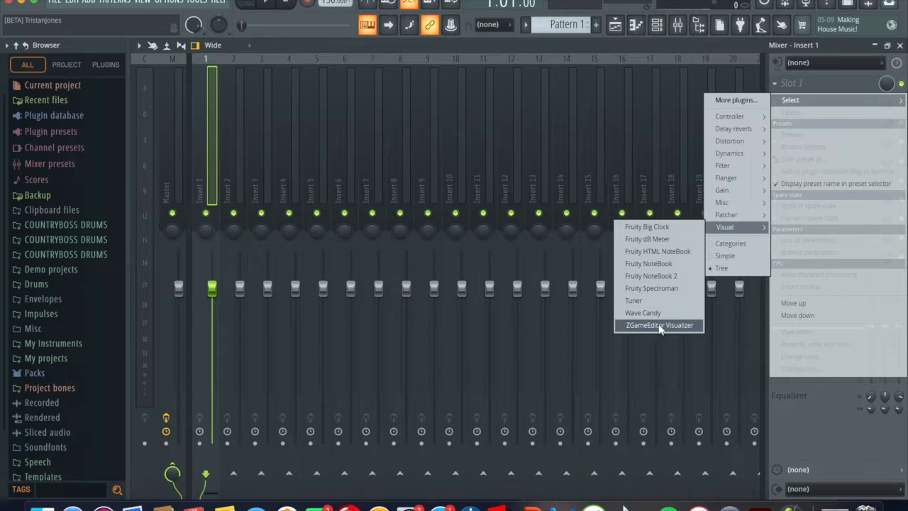
click(658, 325)
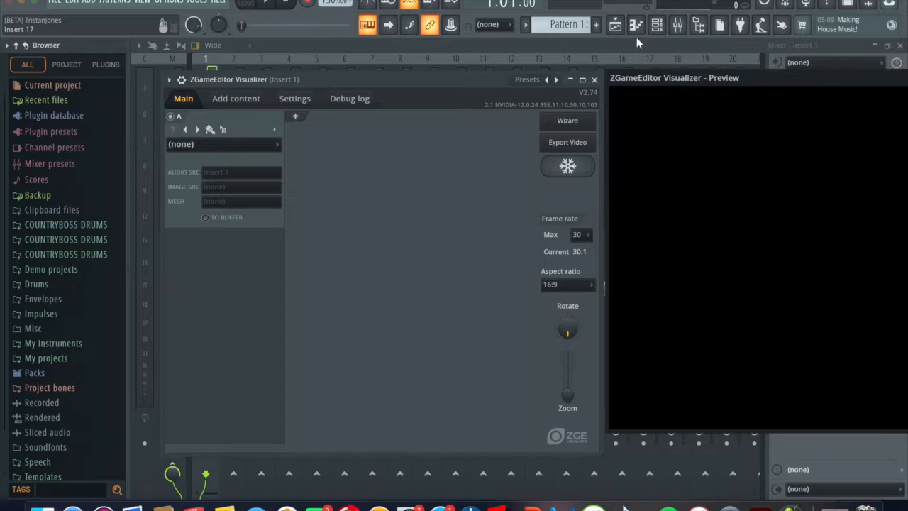
Place the Bravery audio clip on playlist track 1 and reopen the visualizer window
click(616, 25)
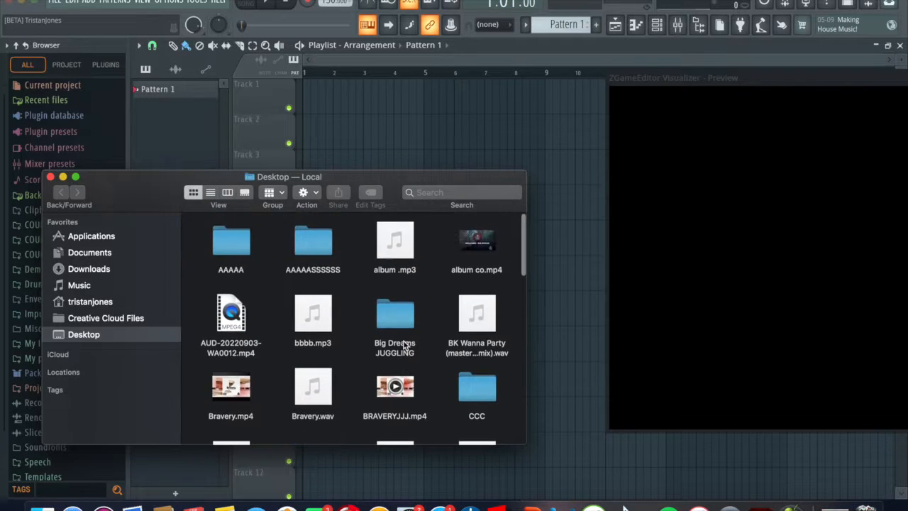
scroll(down, 3)
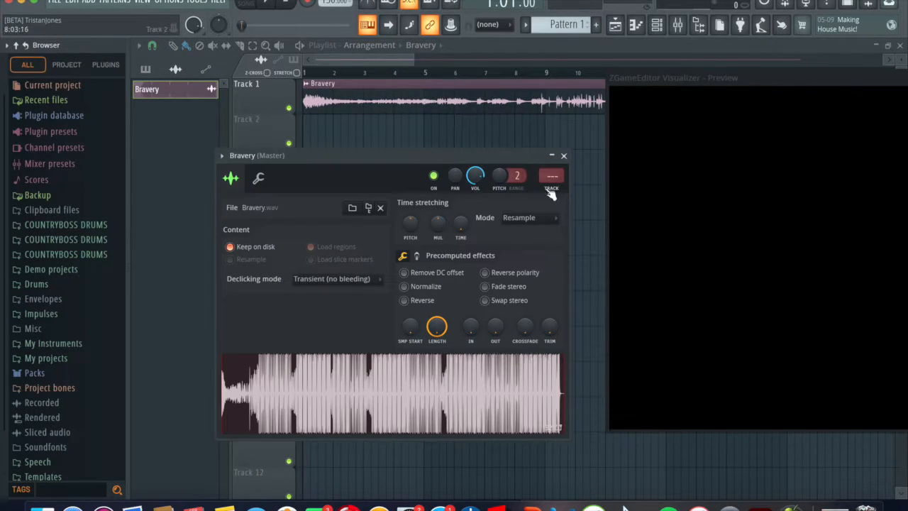
click(552, 176)
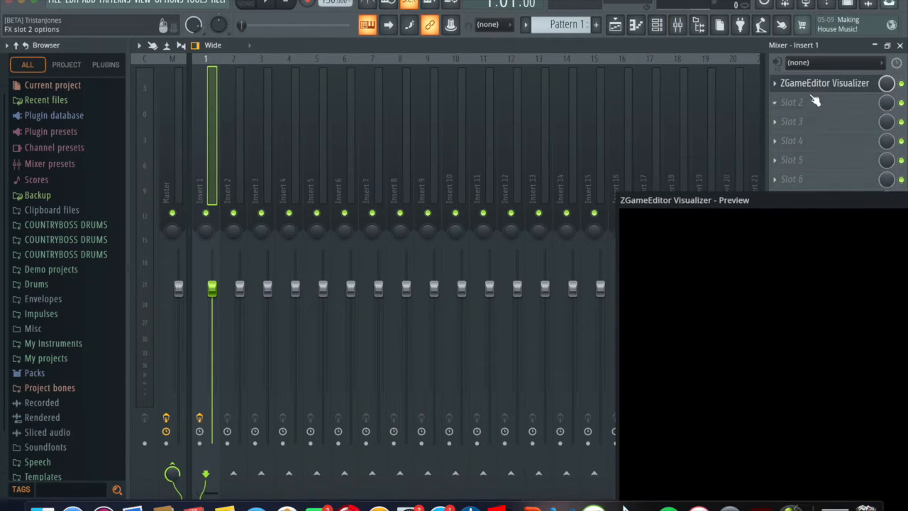
click(824, 82)
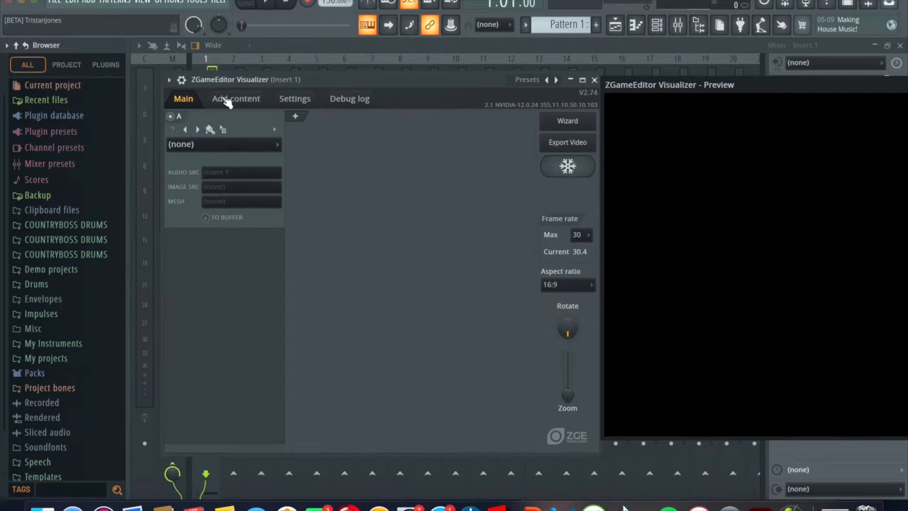
Add the New Design png from Downloads as picture content in the visualizer
click(236, 98)
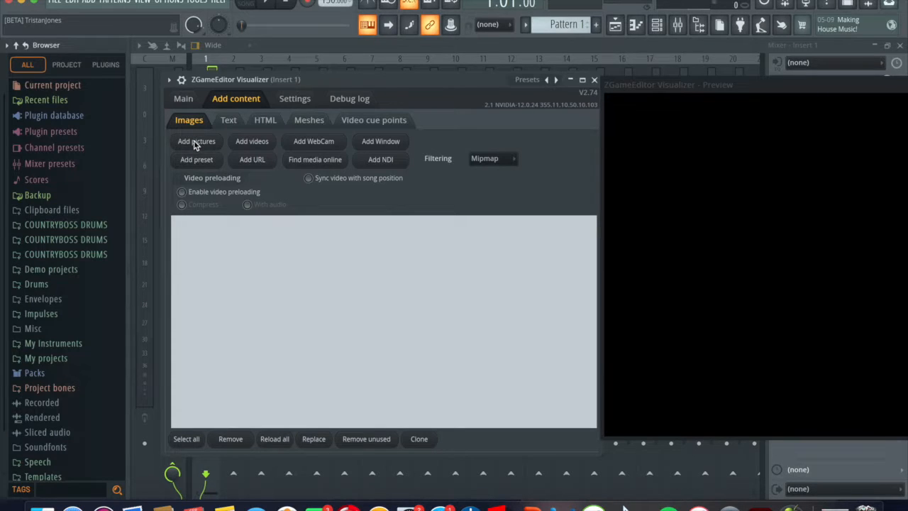
click(195, 142)
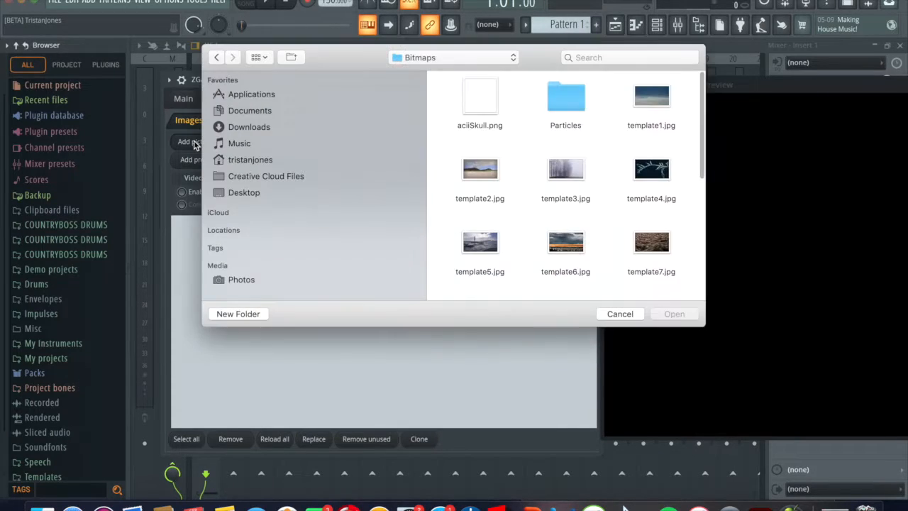
mouse_move(298, 247)
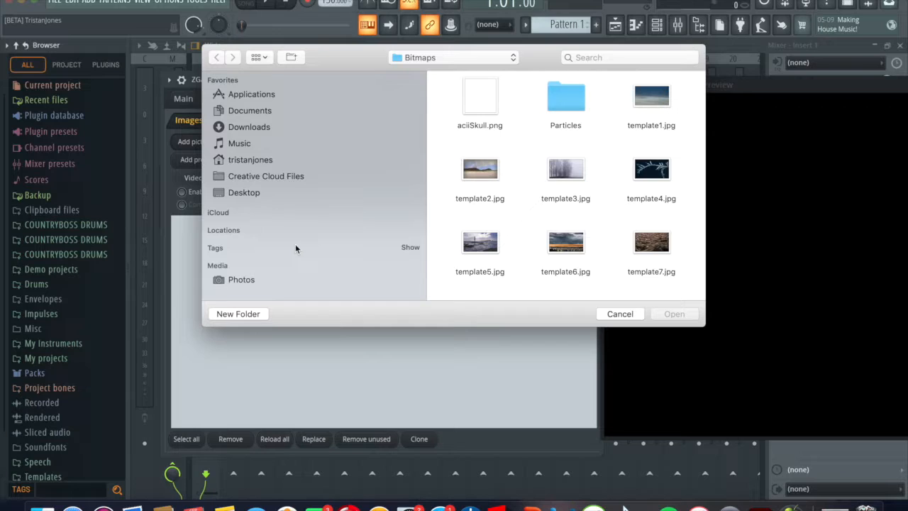
mouse_move(289, 144)
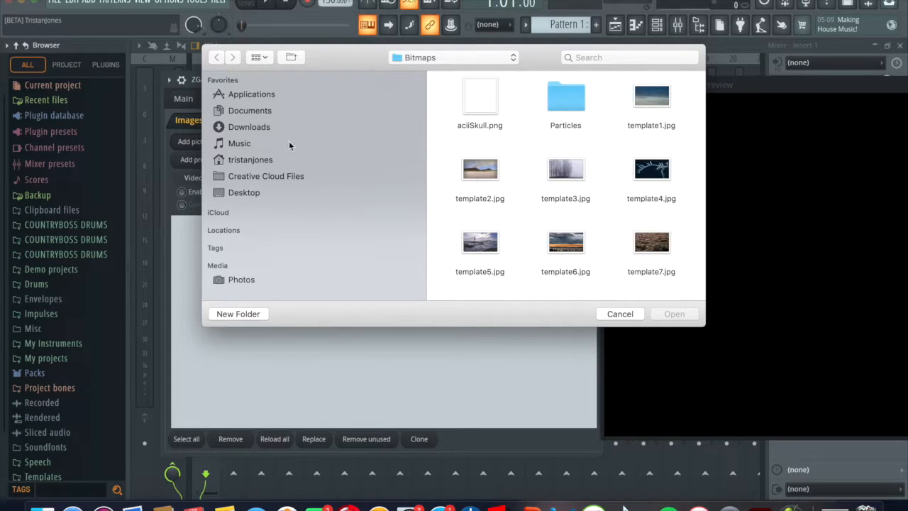
click(249, 127)
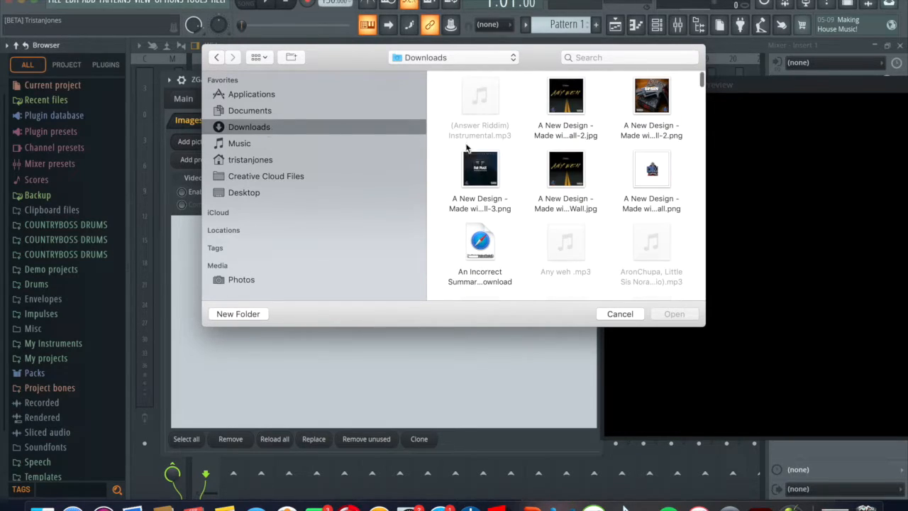
click(480, 168)
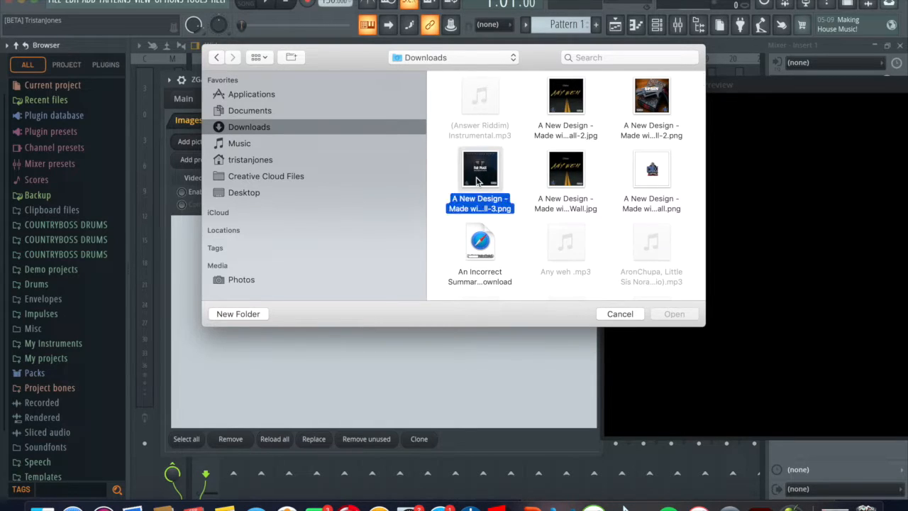
mouse_move(674, 314)
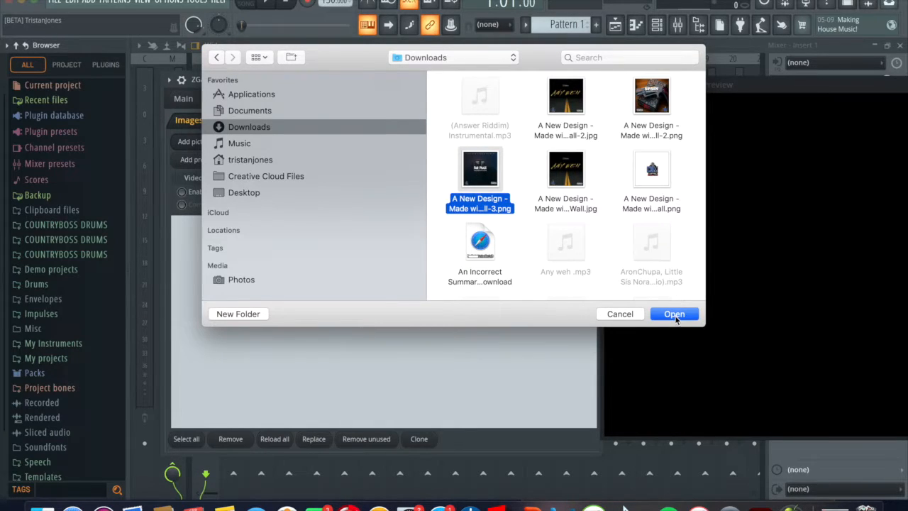
click(673, 313)
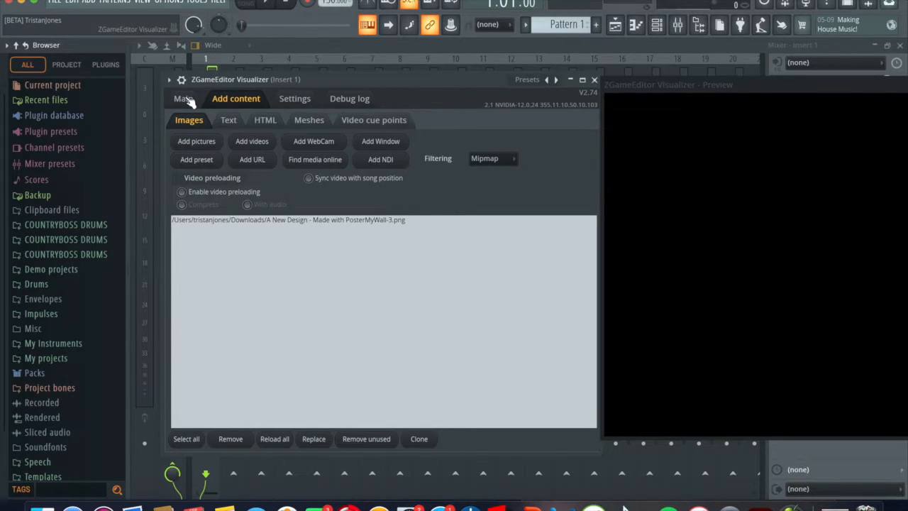
Set layer A to Image effects > Image with the added png as its image source
click(183, 99)
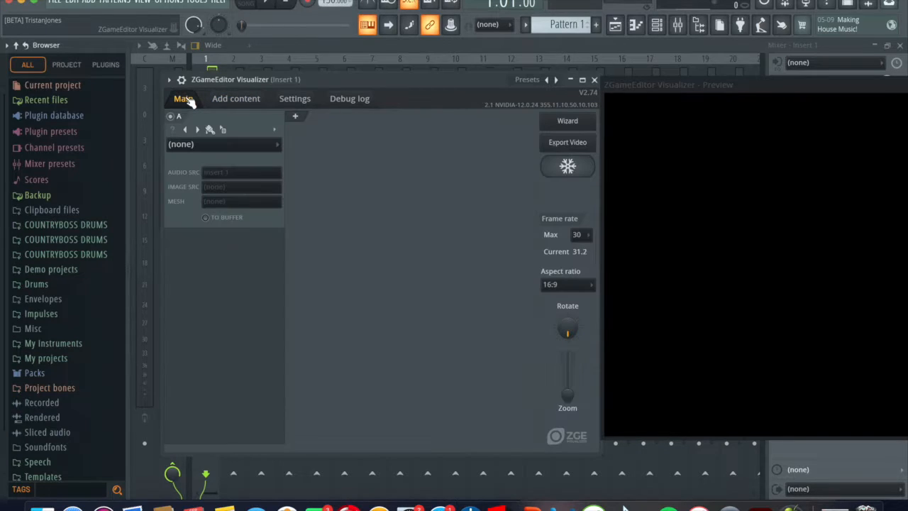
mouse_move(315, 168)
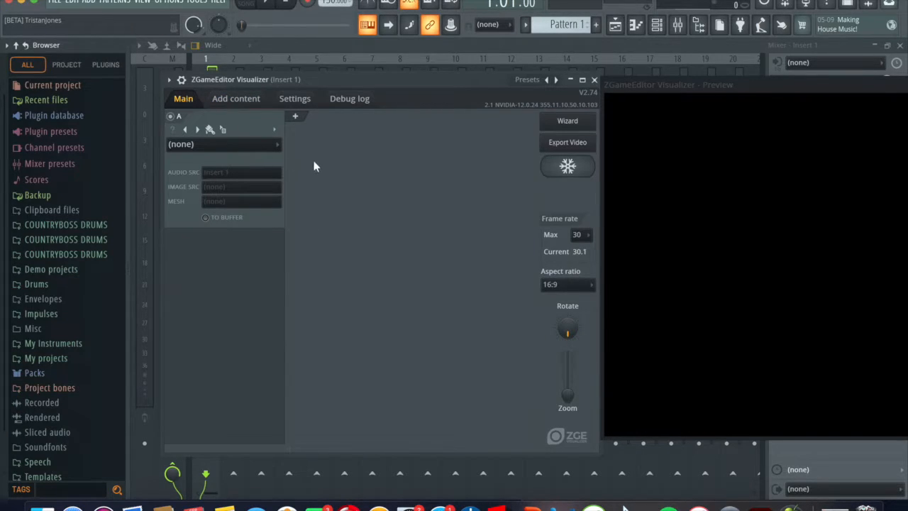
click(224, 145)
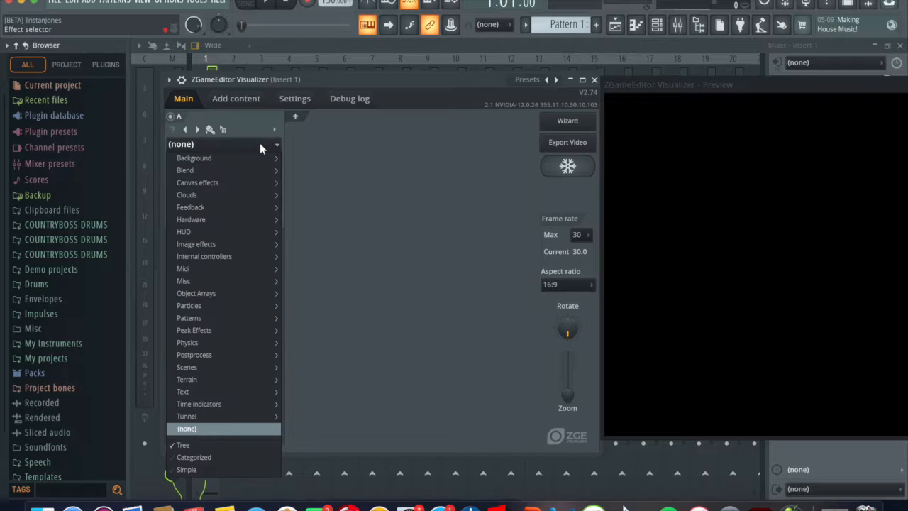
click(187, 429)
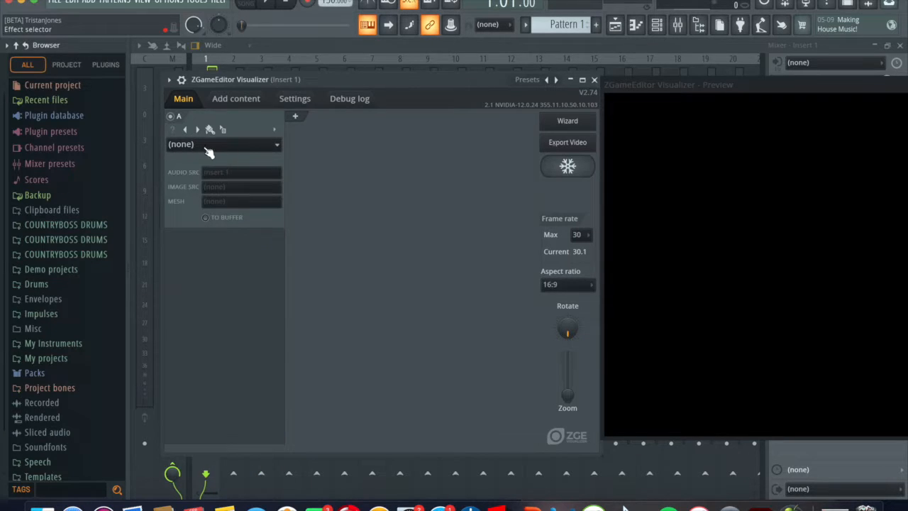
click(224, 145)
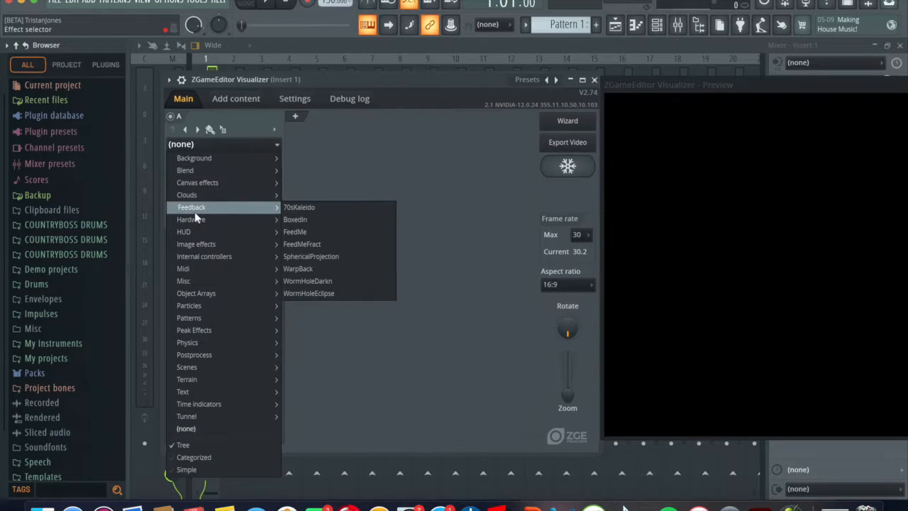
mouse_move(196, 244)
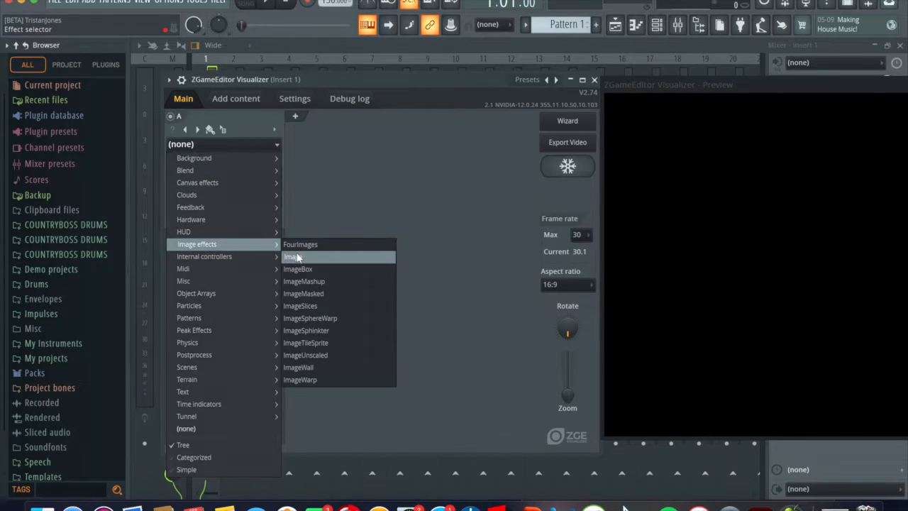
click(291, 256)
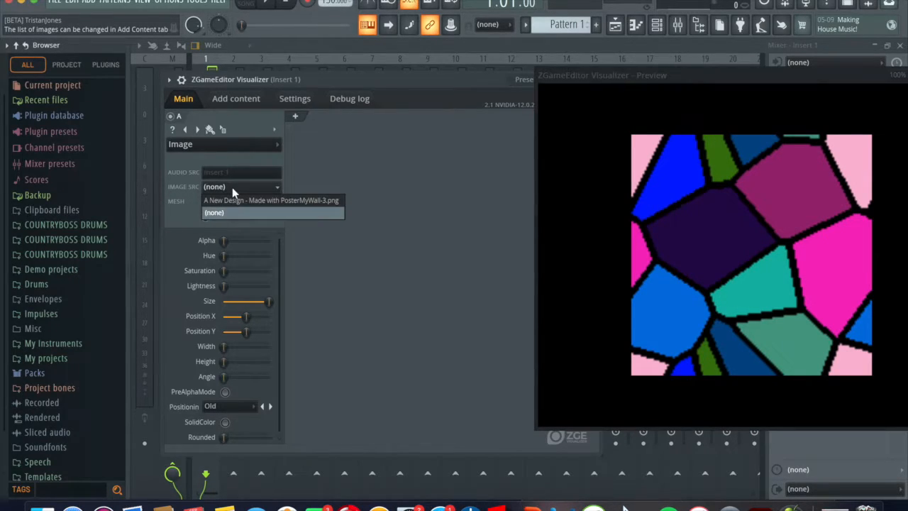
click(271, 200)
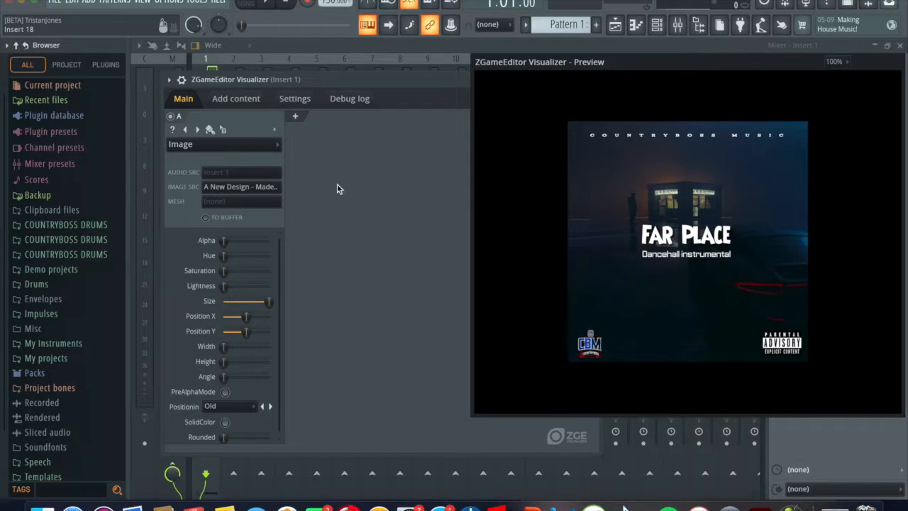
mouse_move(417, 304)
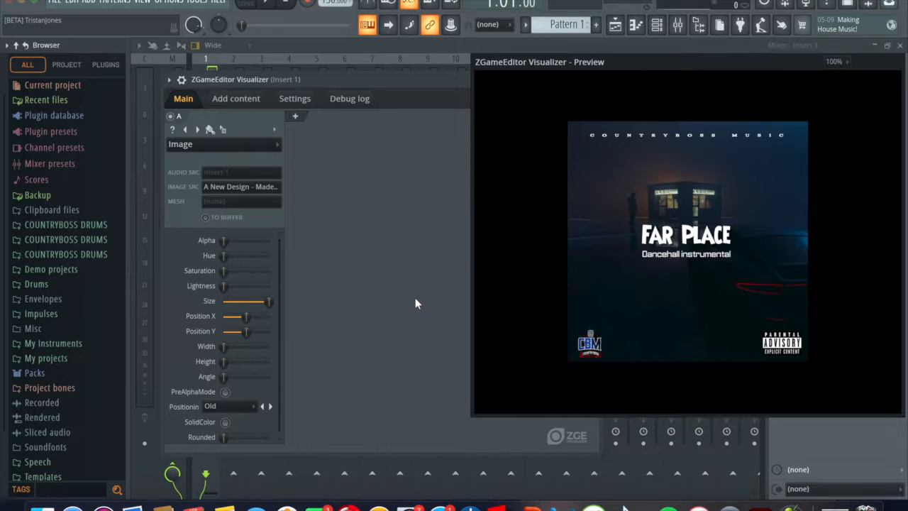
Widen layer A so the Far Place cover fills and overflows the preview width
drag(268, 301, 248, 300)
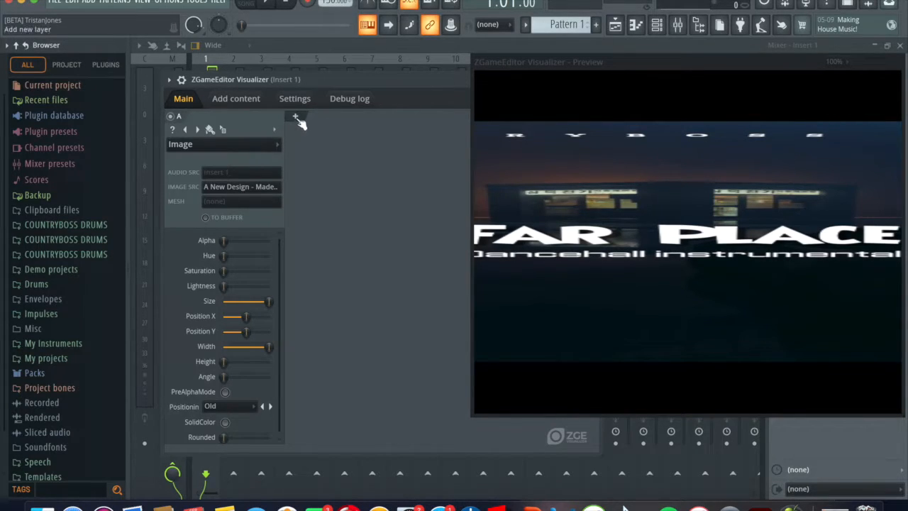
Make layer B a Postprocess > Blur effect with its amount raised near maximum
click(295, 117)
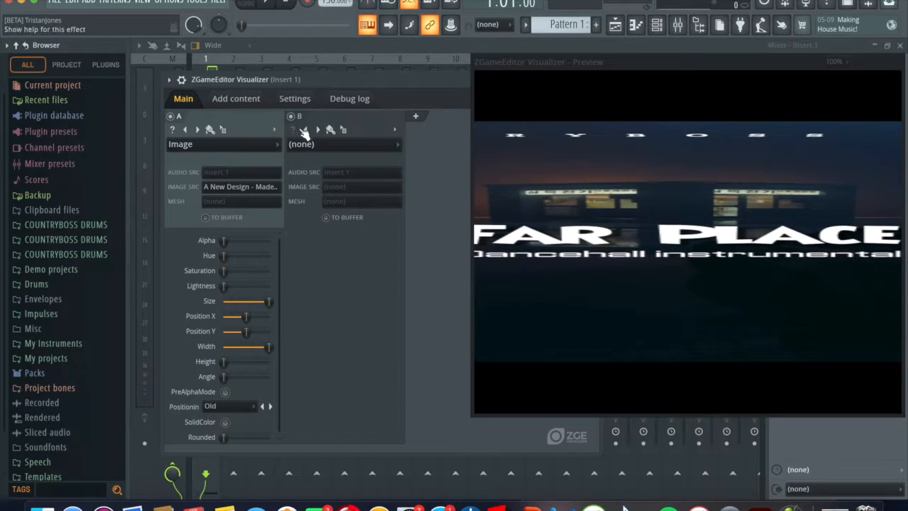
click(343, 145)
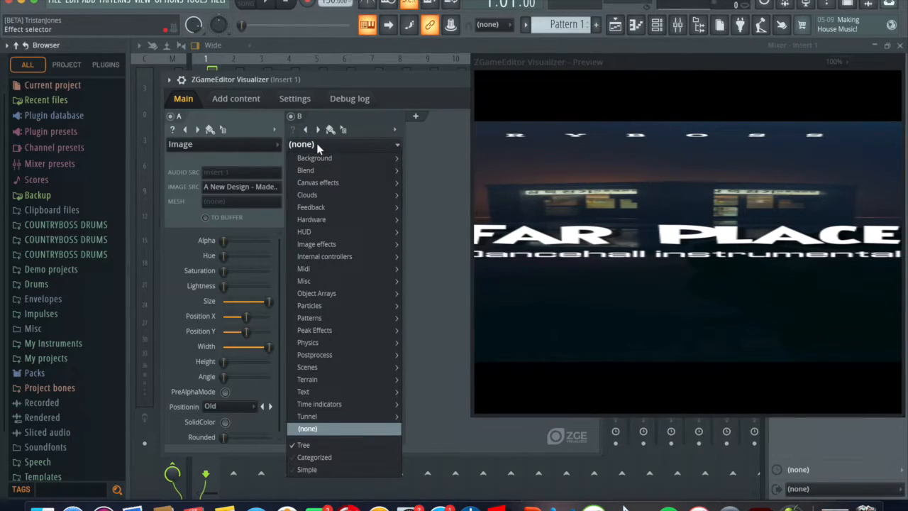
mouse_move(308, 342)
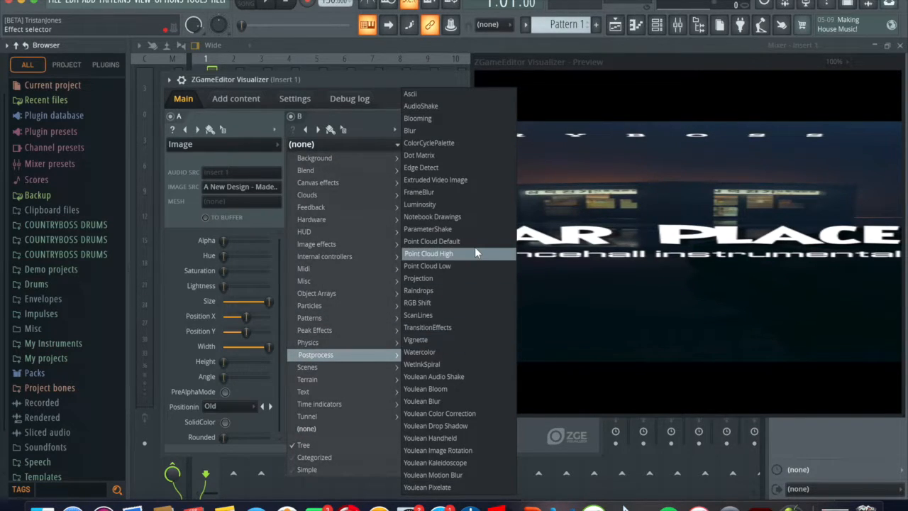
mouse_move(411, 131)
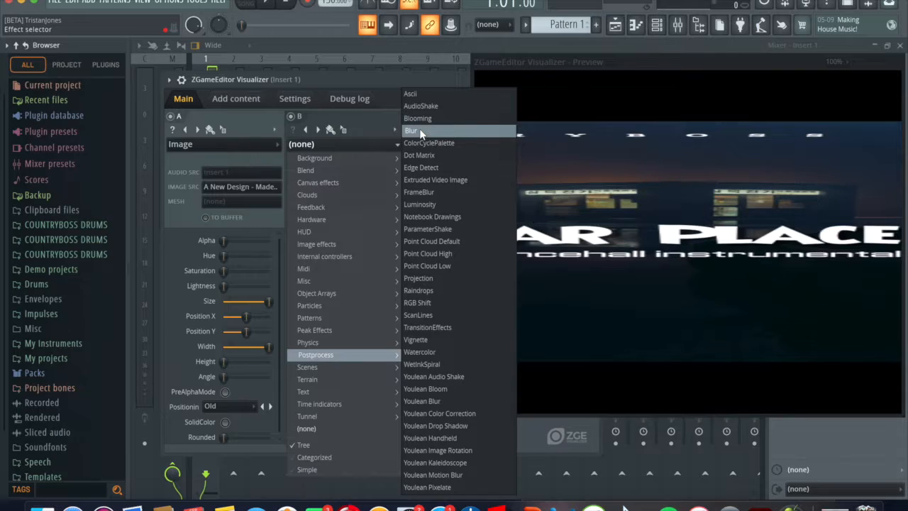
click(411, 130)
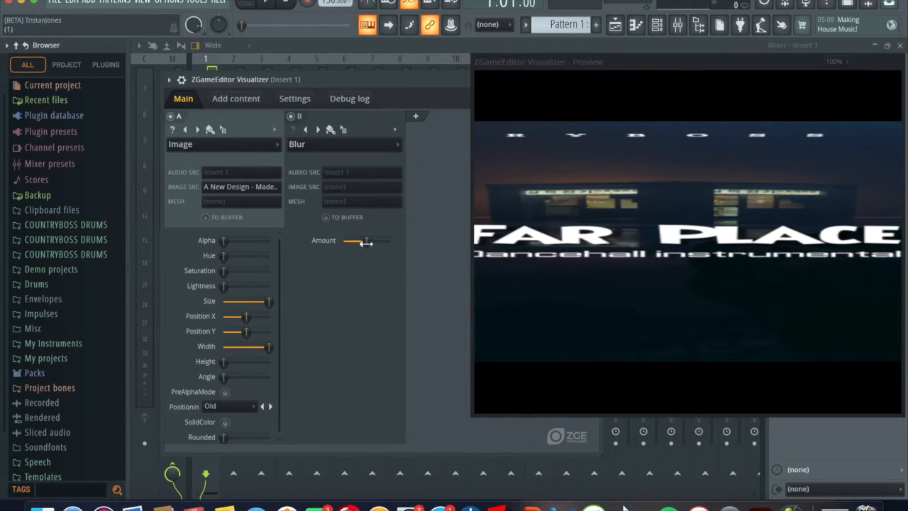
drag(365, 242, 389, 241)
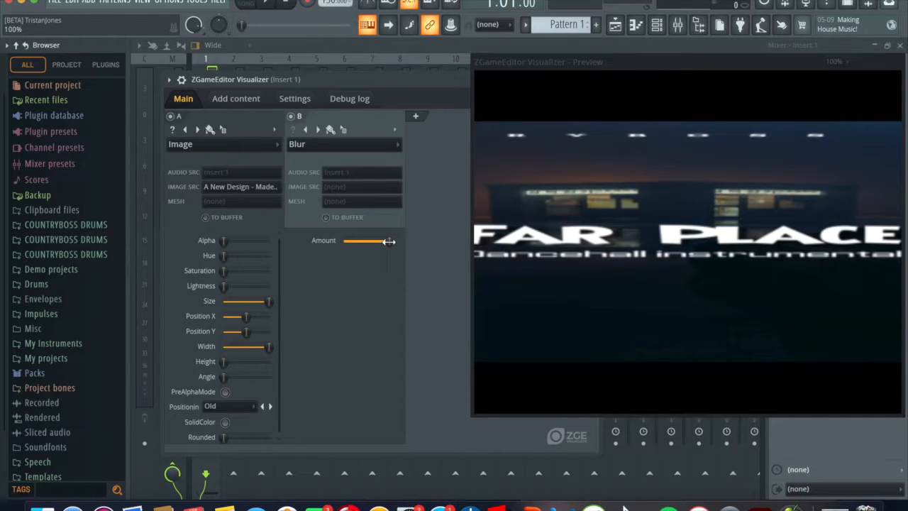
click(416, 116)
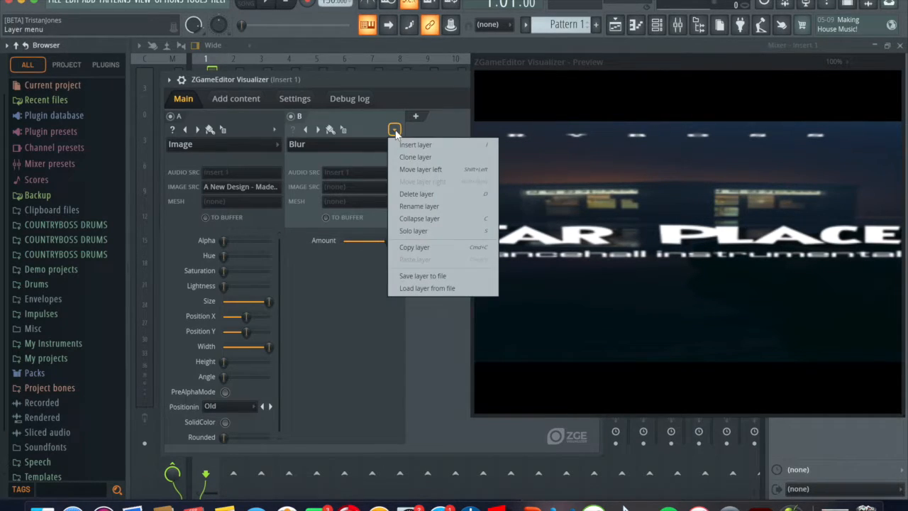
mouse_move(426, 156)
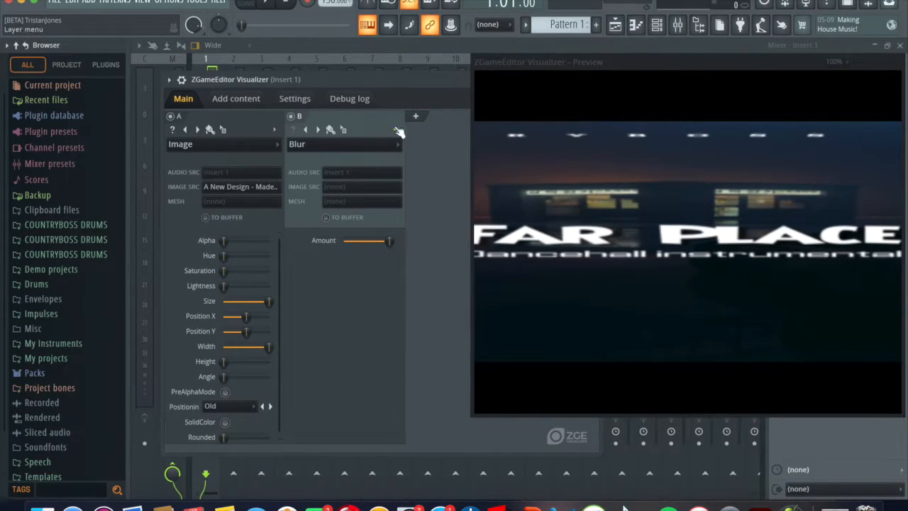
Clone the blur layer repeatedly so layers C–F also apply Blur
click(394, 130)
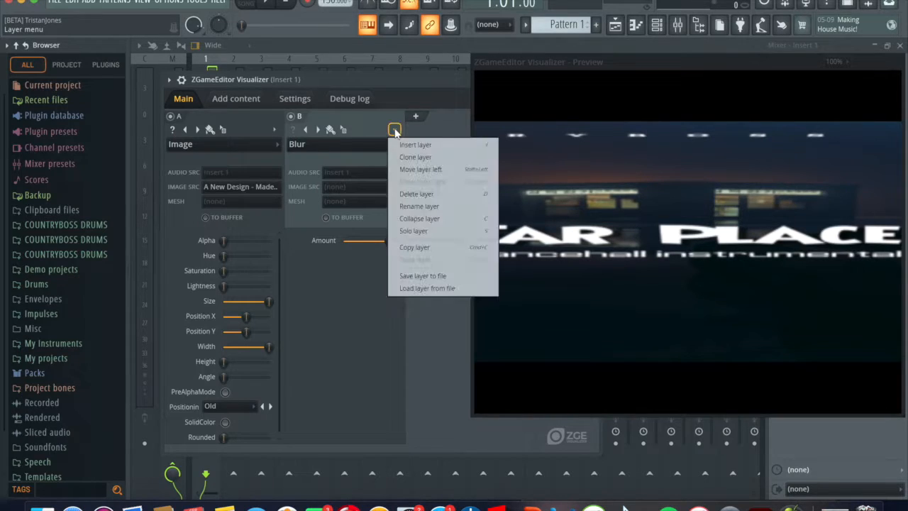
mouse_move(414, 156)
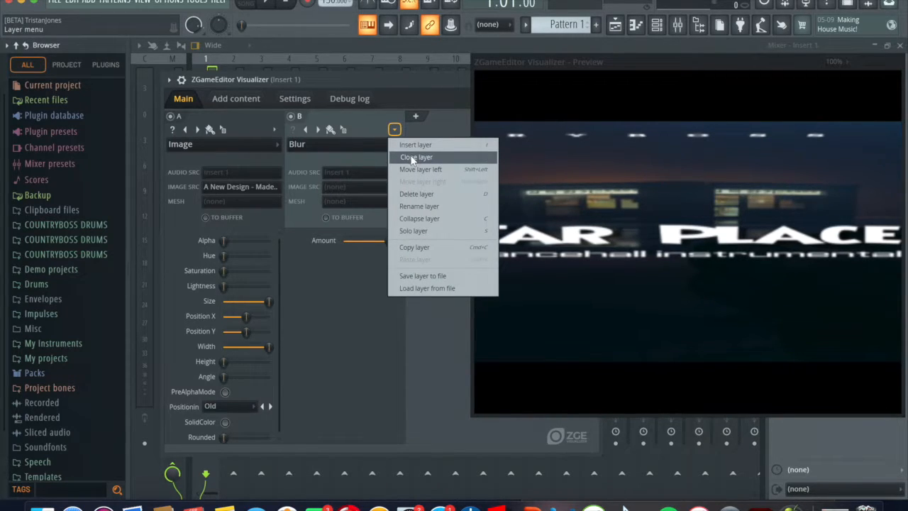
click(414, 144)
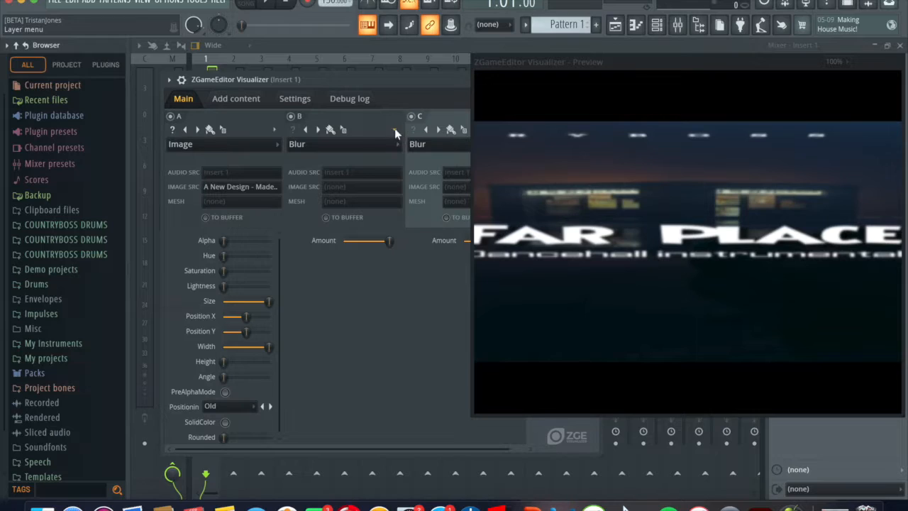
click(396, 129)
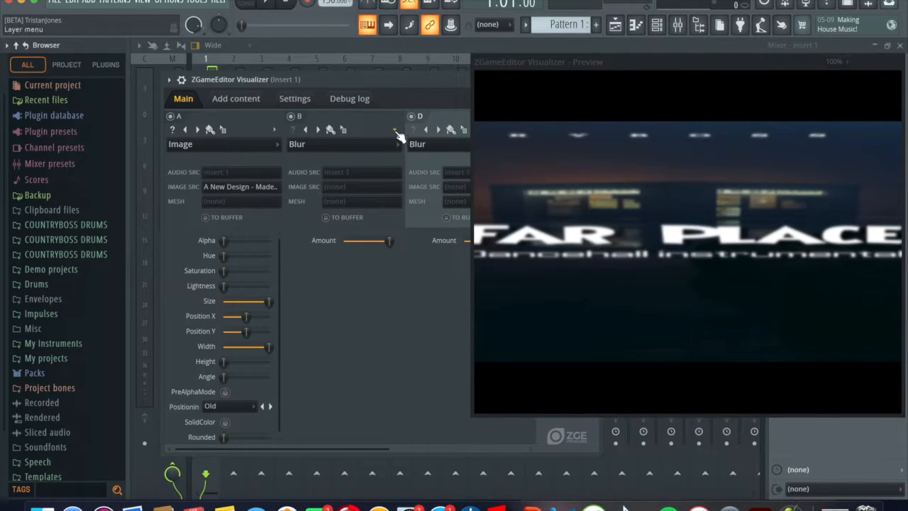
click(396, 130)
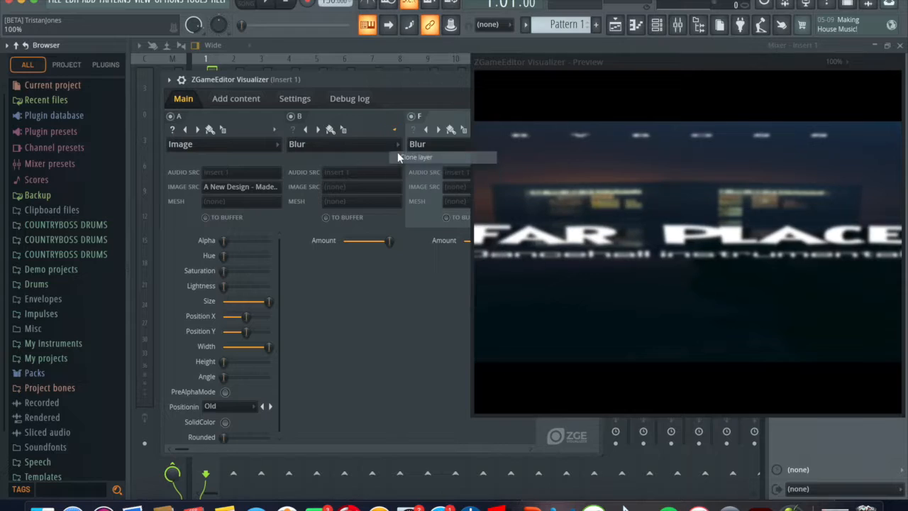
click(416, 156)
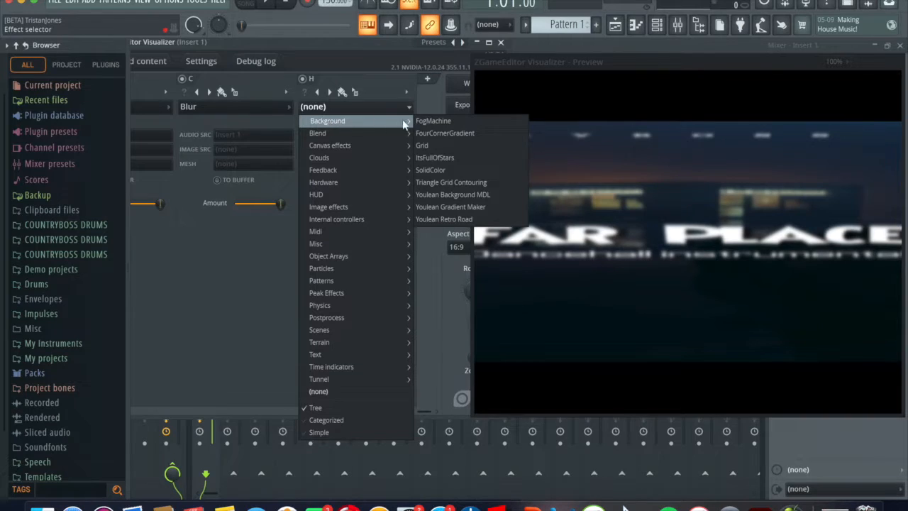
mouse_move(434, 120)
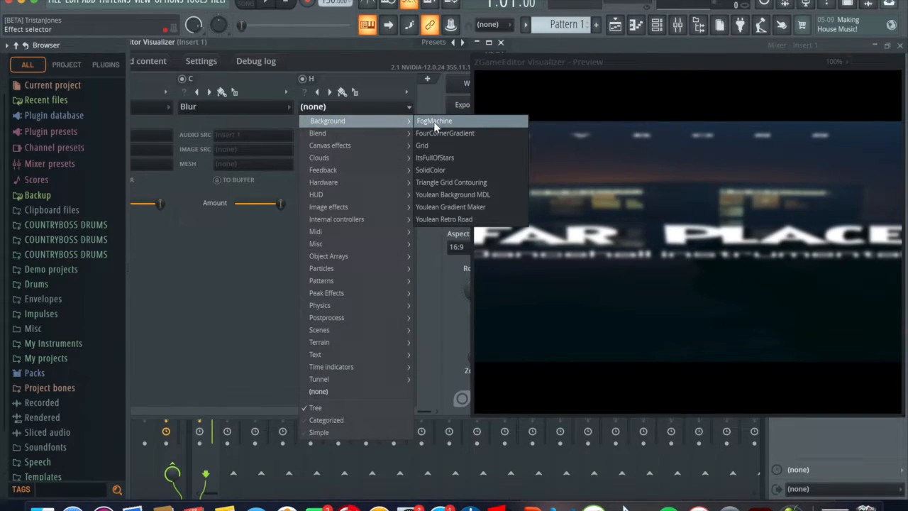
Set the next layer to Background > FogMachine for drifting haze over the cover
click(434, 121)
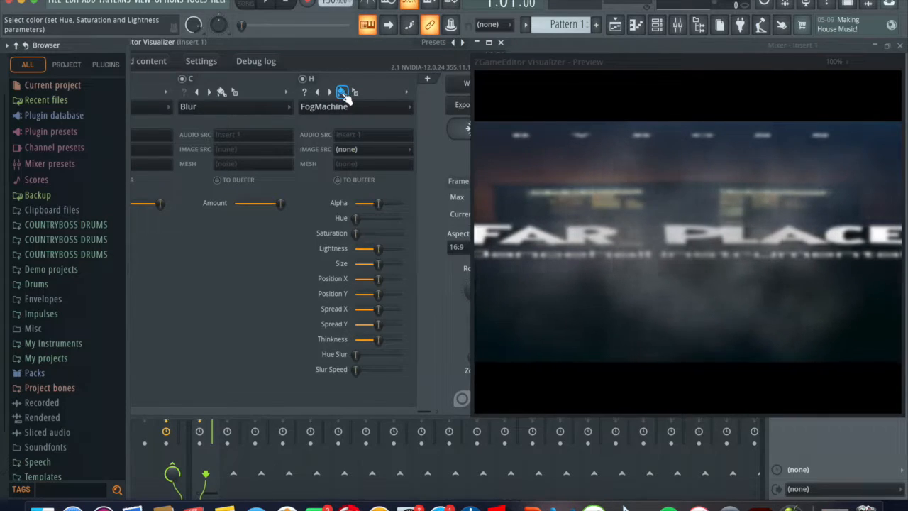
click(344, 91)
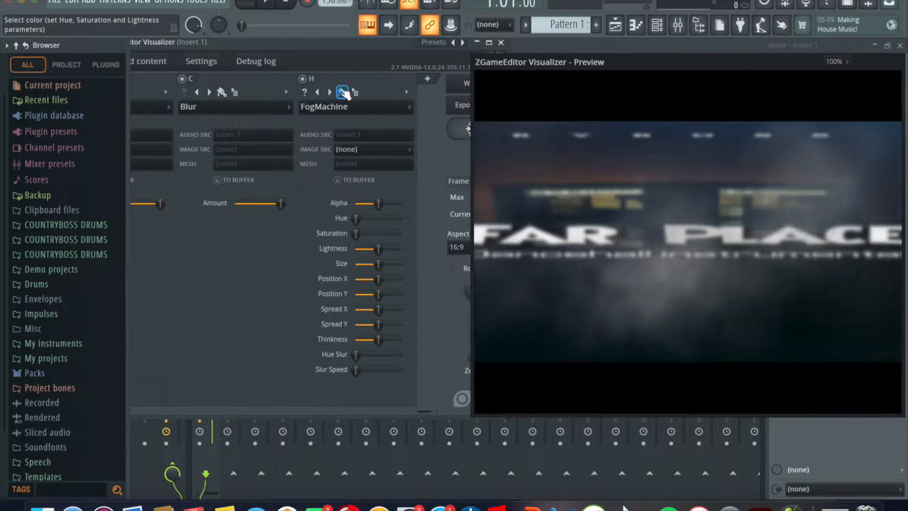
Tint the fog a slightly darkened Fire Brick red and accept the colour
click(344, 90)
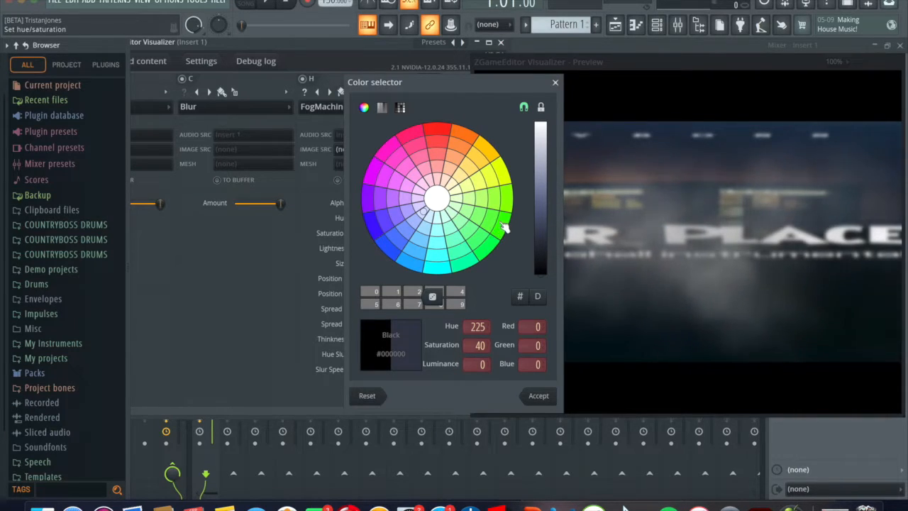
click(438, 136)
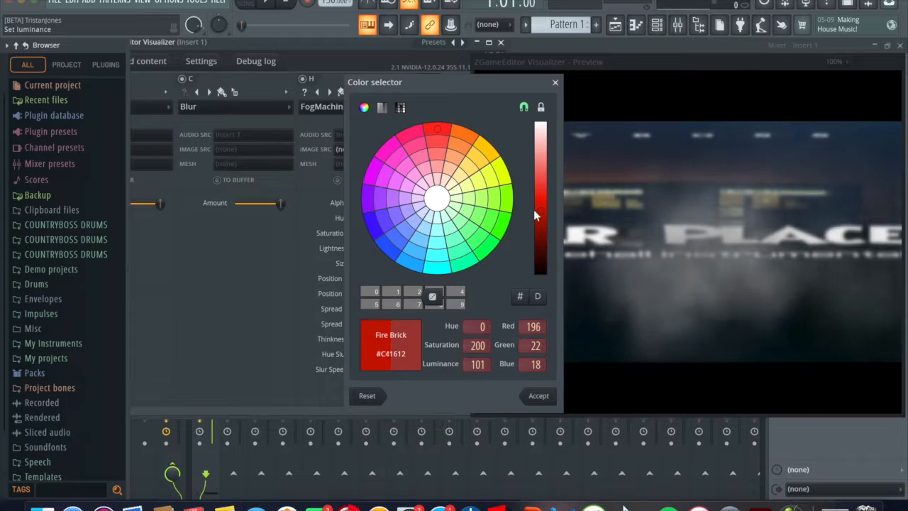
drag(540, 216, 541, 225)
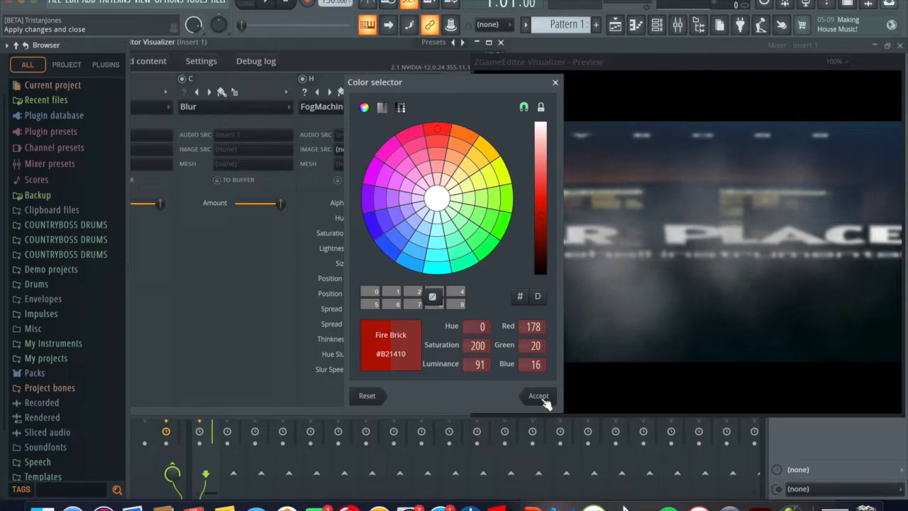
click(537, 394)
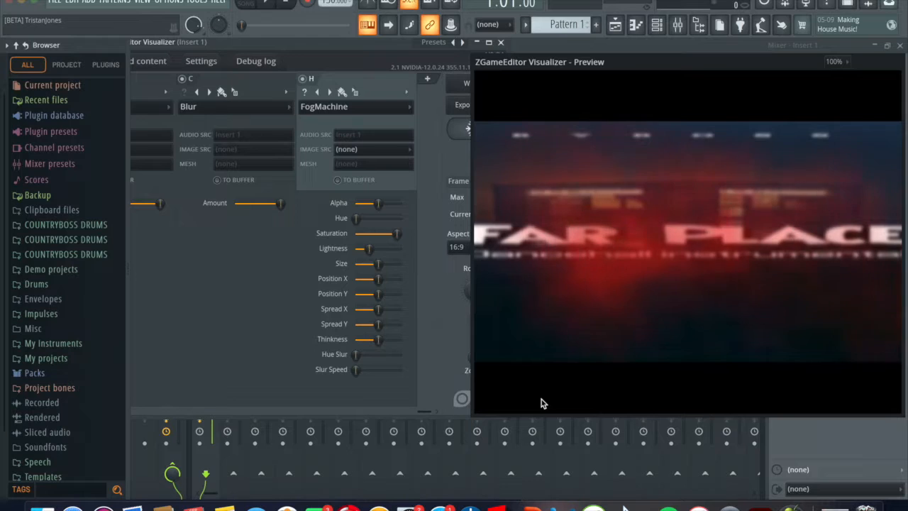
mouse_move(574, 349)
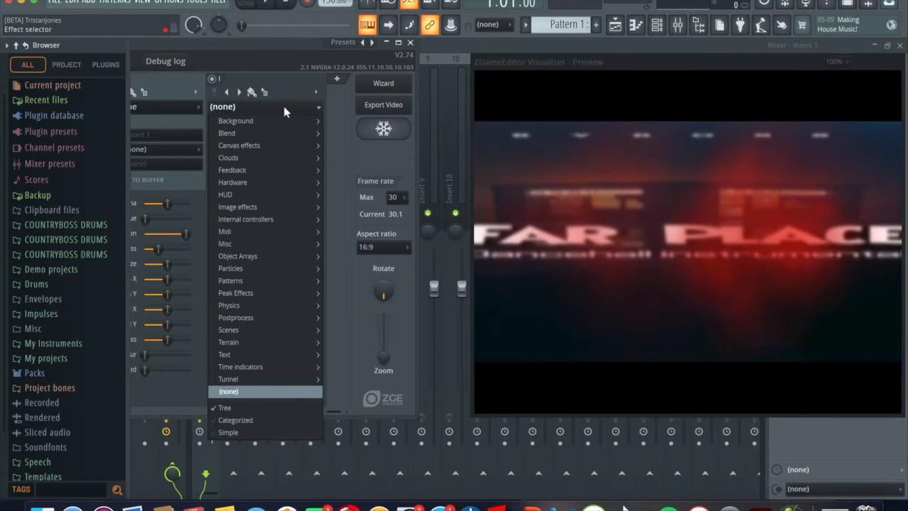
Add a Peak Effects > Linear spectrum layer and adjust its Bands slider
click(235, 292)
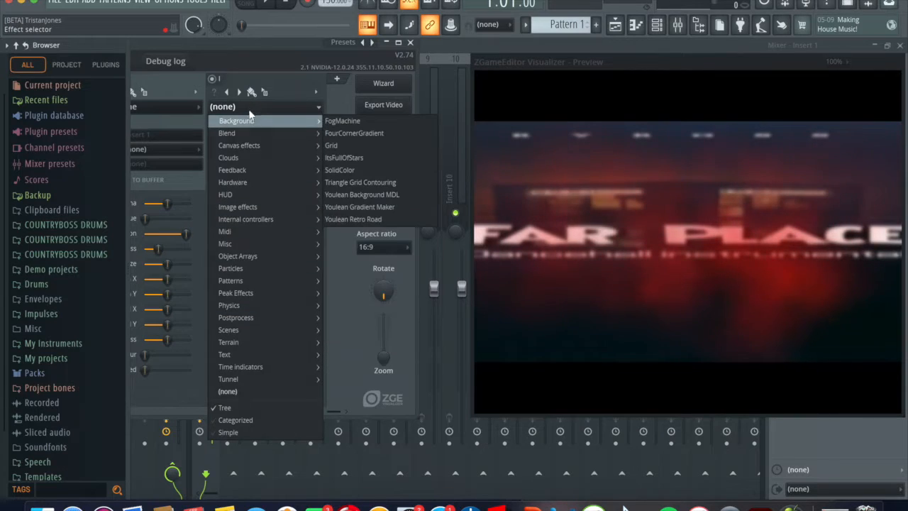
mouse_move(225, 194)
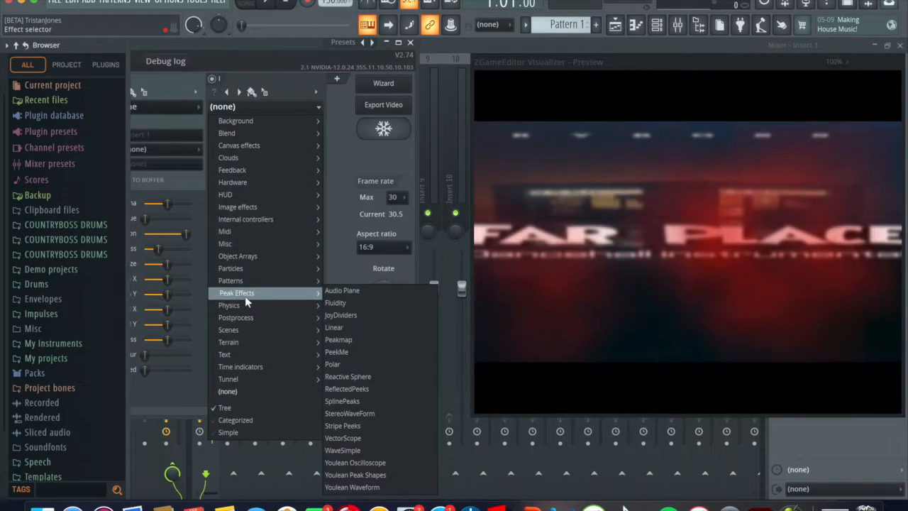
mouse_move(230, 305)
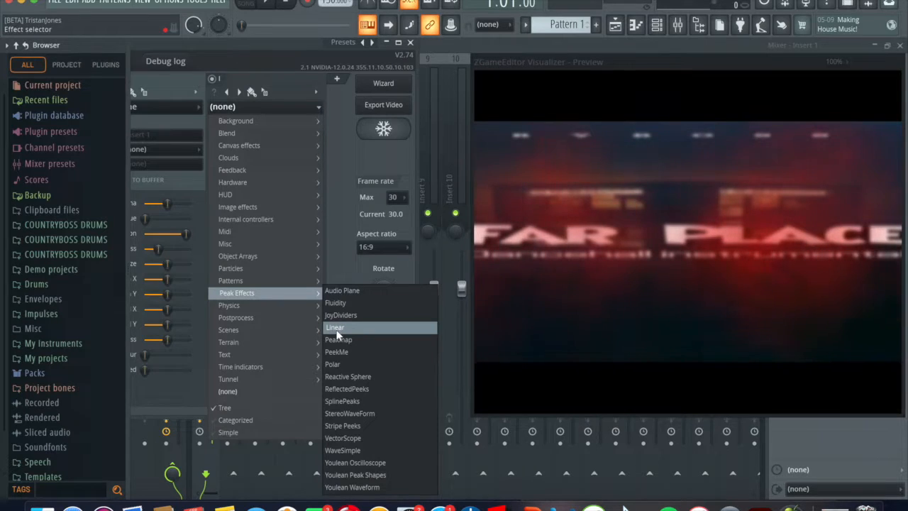
click(335, 326)
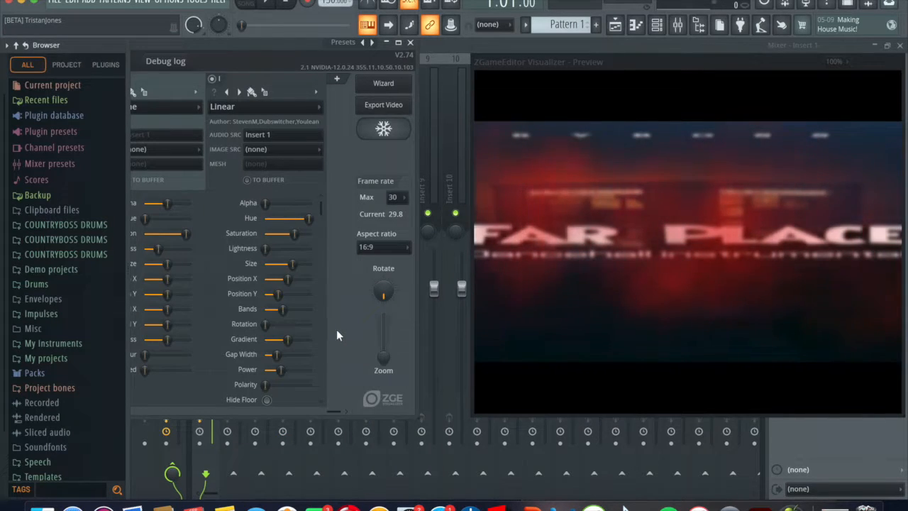
drag(281, 309, 271, 310)
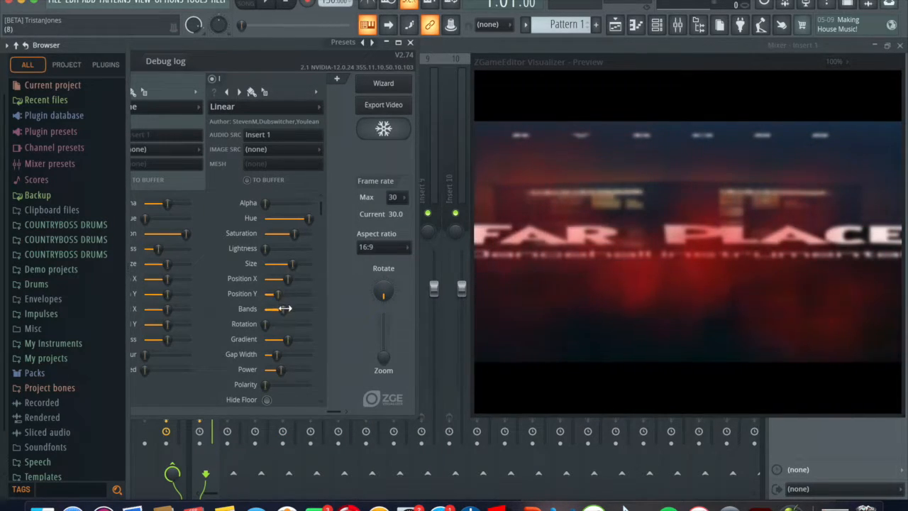
drag(282, 309, 277, 309)
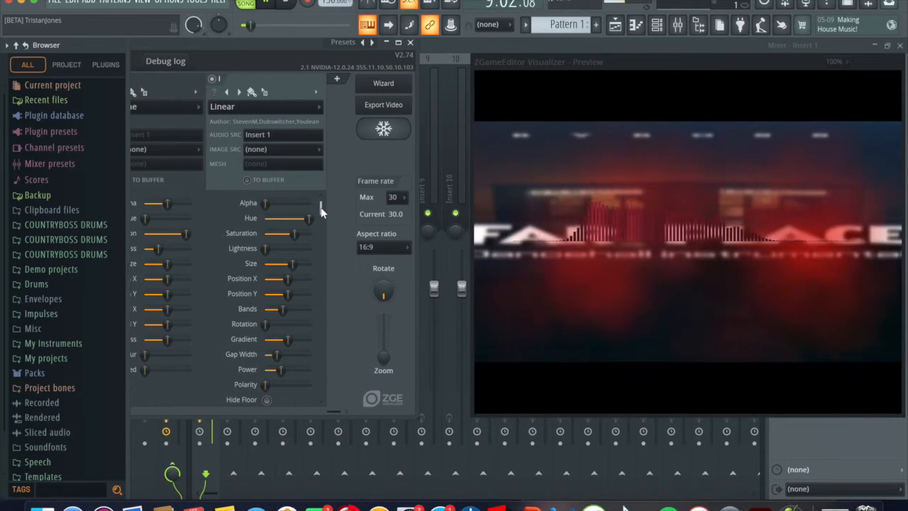
Recolour the spectrum bars white and switch the drawing style to a curve
scroll(down, 3)
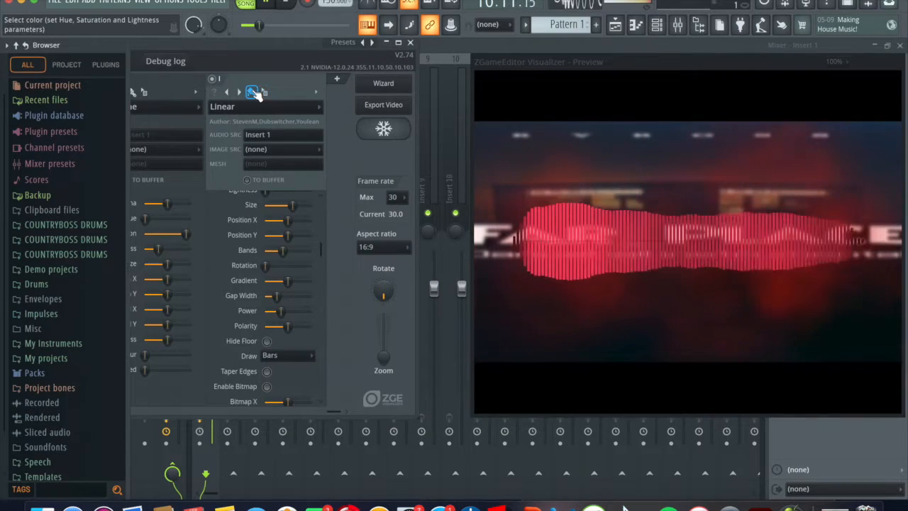
click(252, 92)
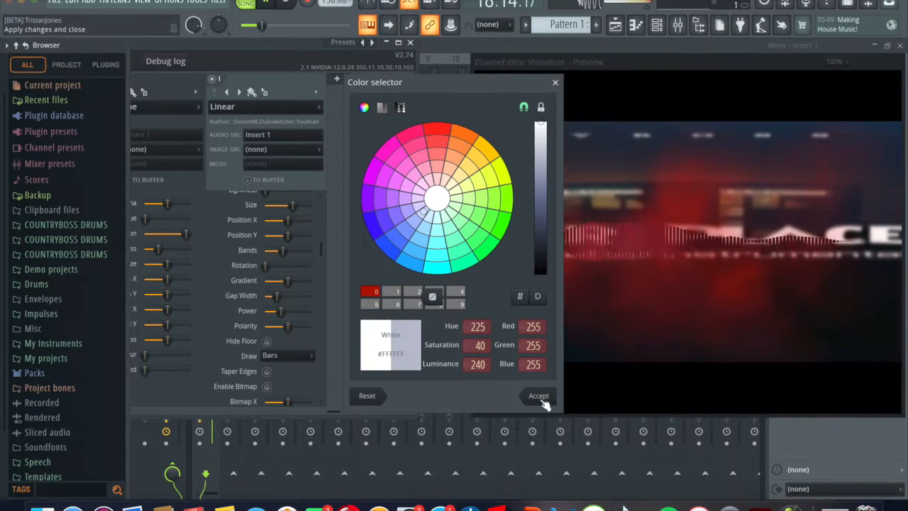
click(539, 394)
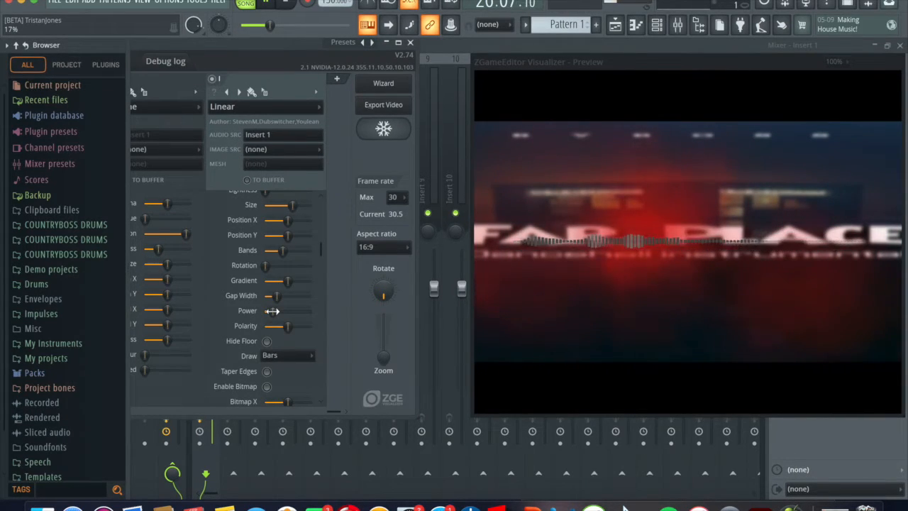
click(286, 355)
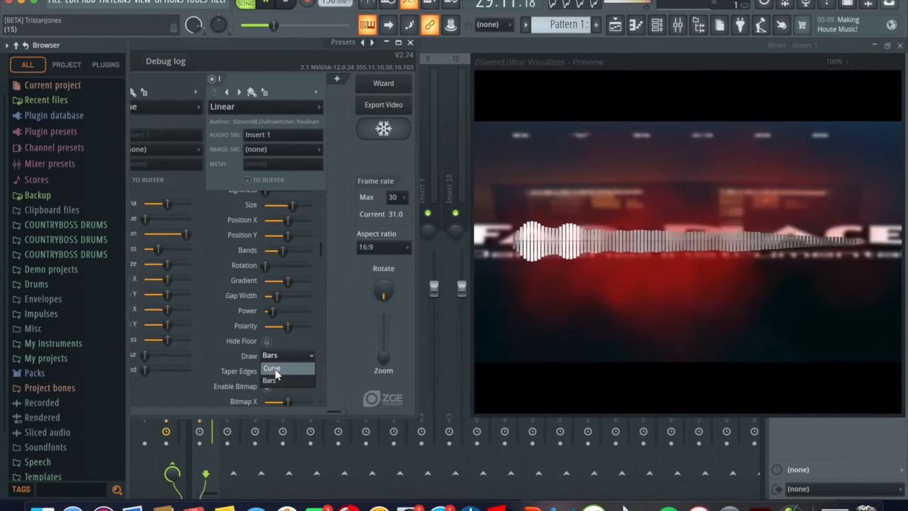
click(272, 367)
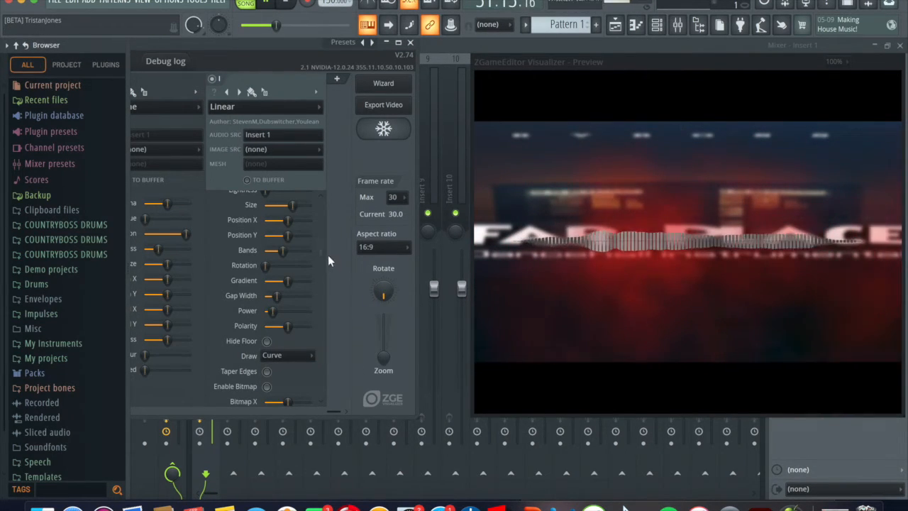
Adjust the waveform's Attack and Decay sliders for a smoother response
scroll(down, 3)
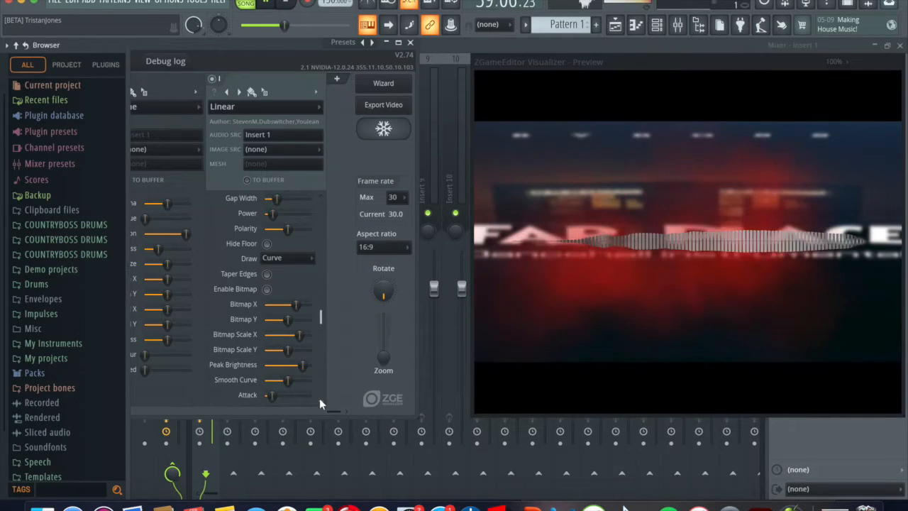
scroll(down, 3)
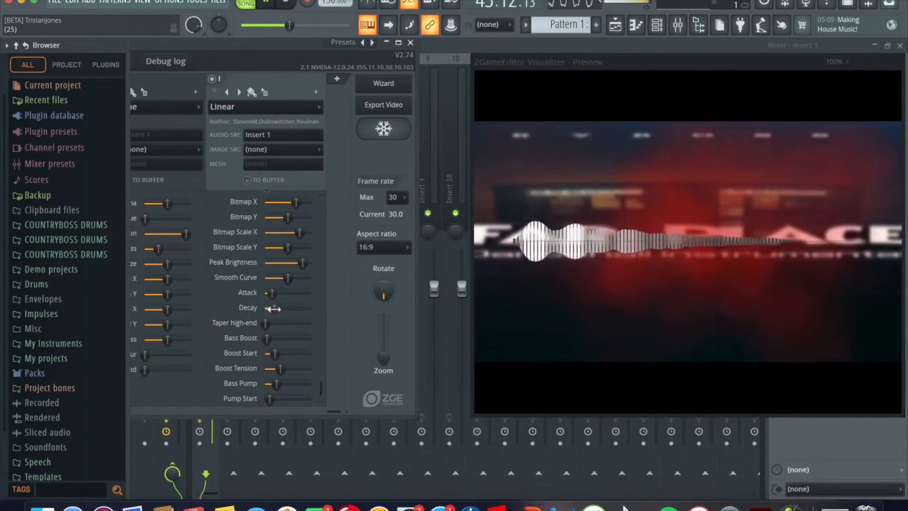
drag(272, 306, 286, 306)
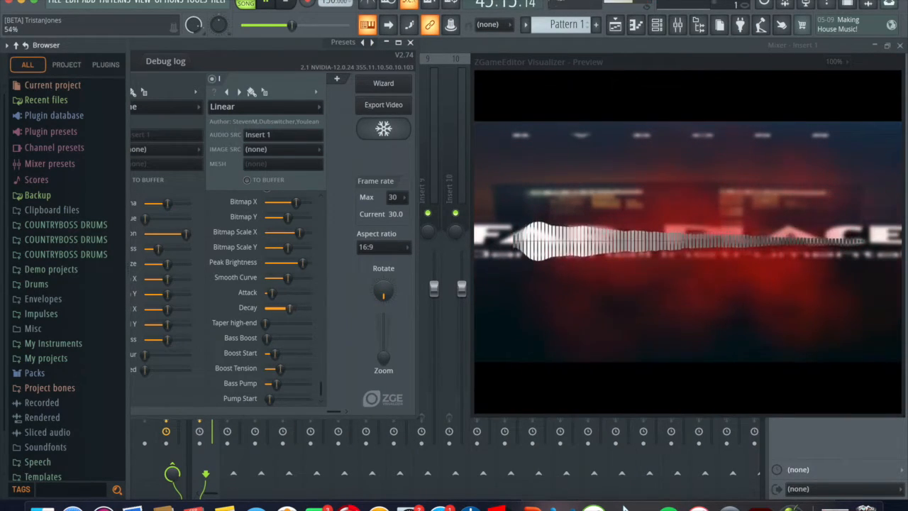
drag(277, 308, 287, 307)
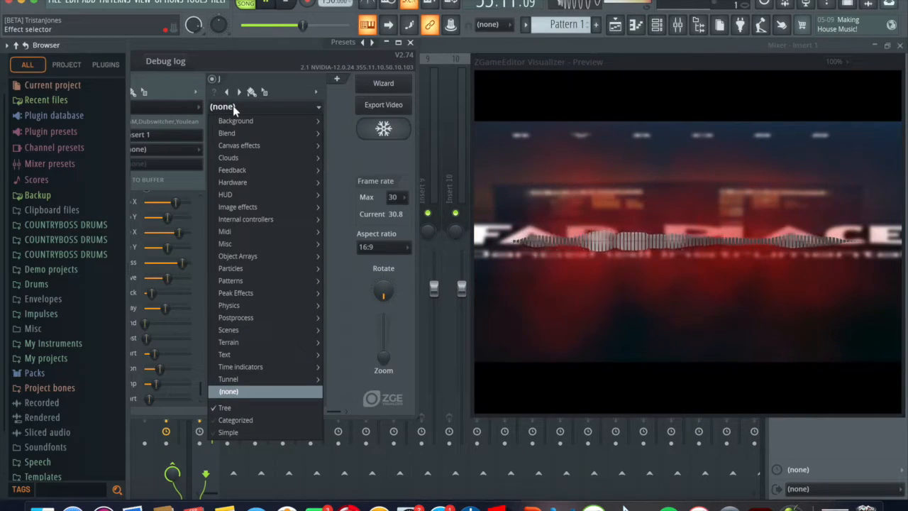
mouse_move(232, 182)
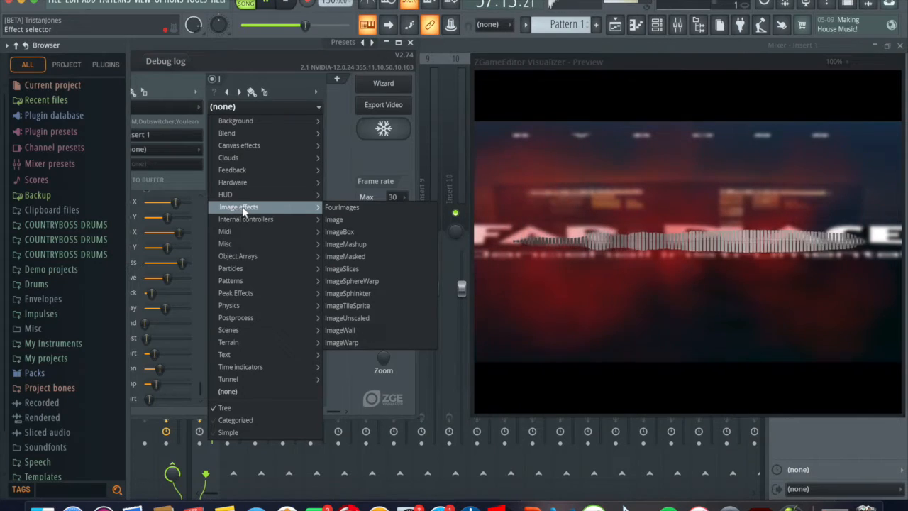
Set an Image layer to the Far Place cover and shrink it to sit centred in the frame
click(333, 219)
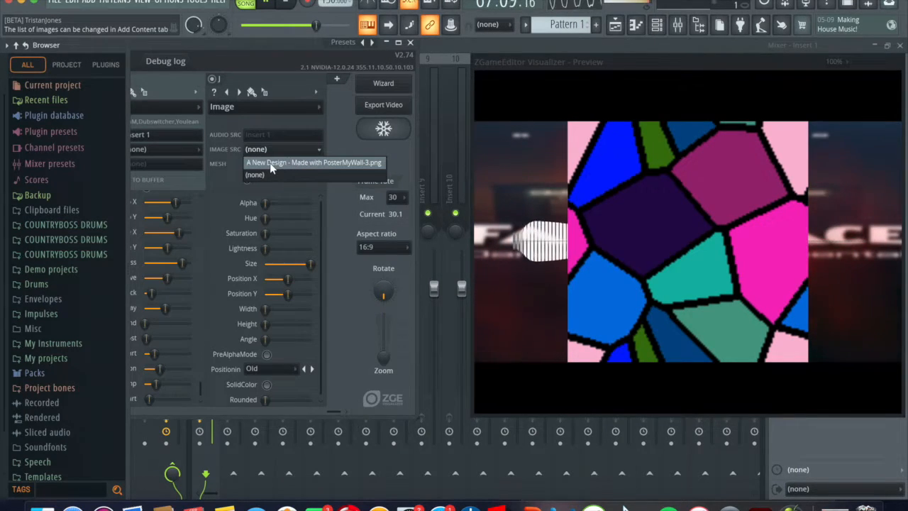
click(312, 161)
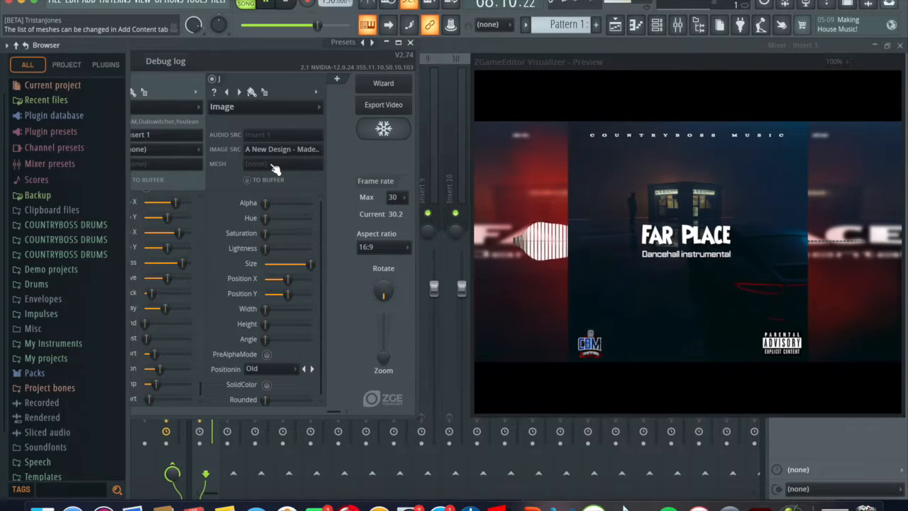
drag(291, 262, 297, 263)
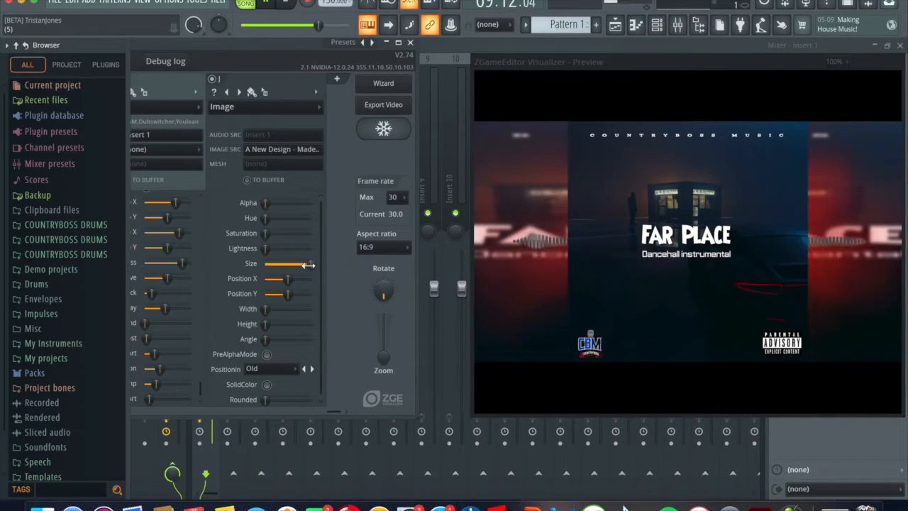
drag(295, 262, 306, 262)
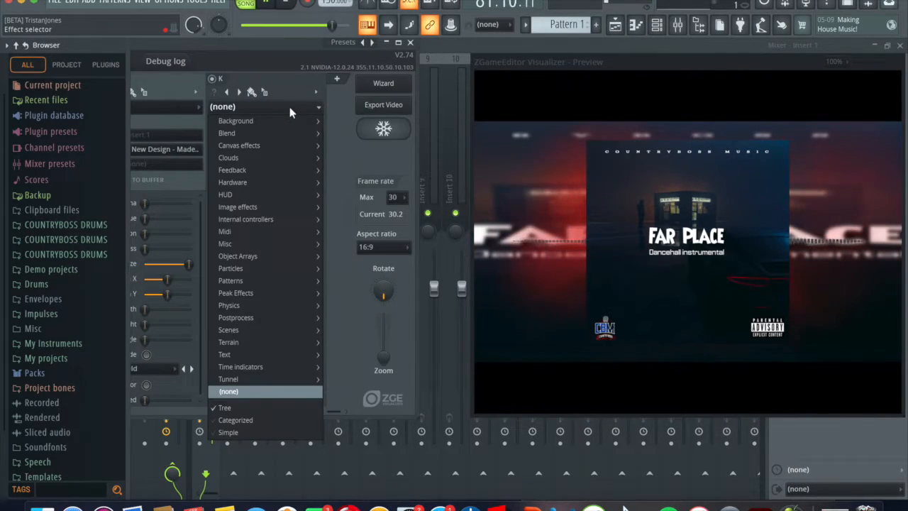
click(238, 255)
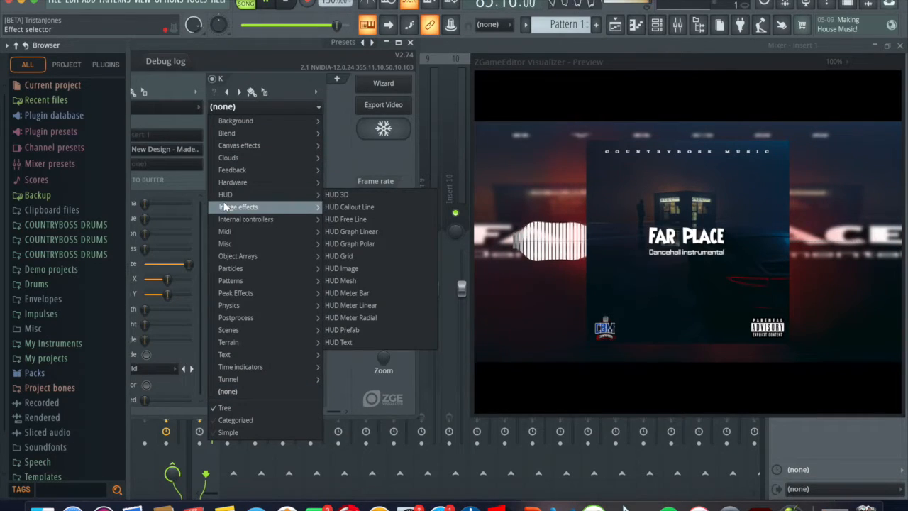
Add a Postprocess AudioShake layer so the preview jolts with the music
click(236, 292)
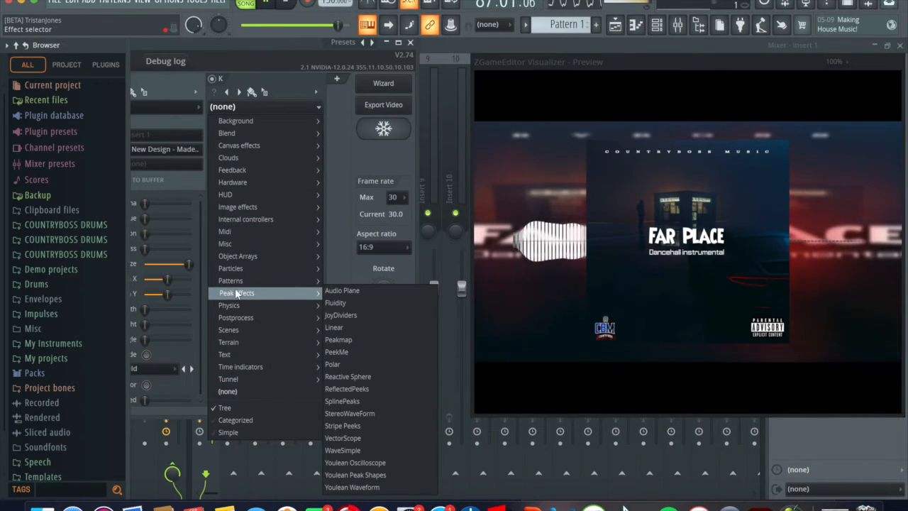
mouse_move(235, 317)
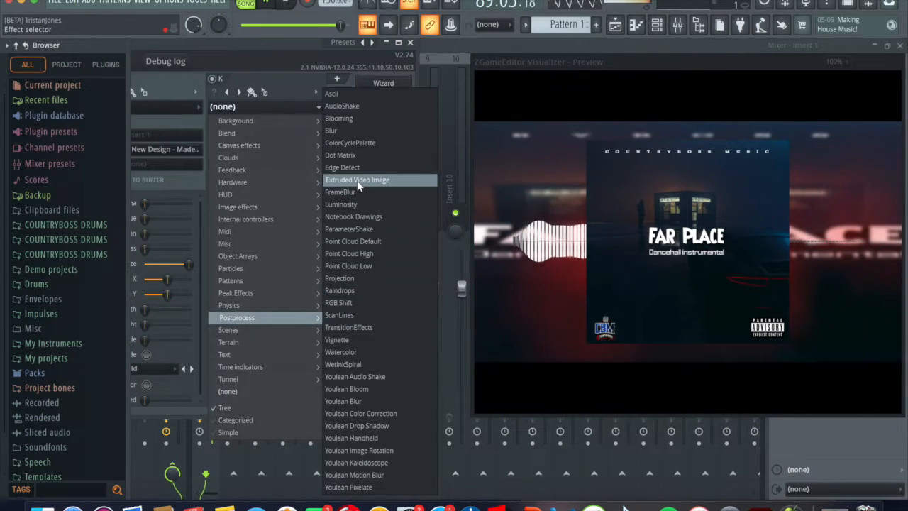
mouse_move(355, 130)
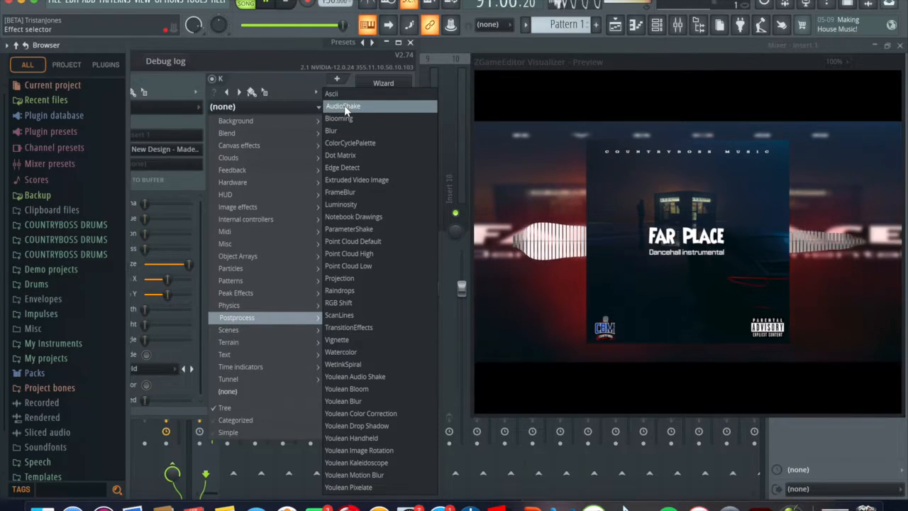
click(344, 105)
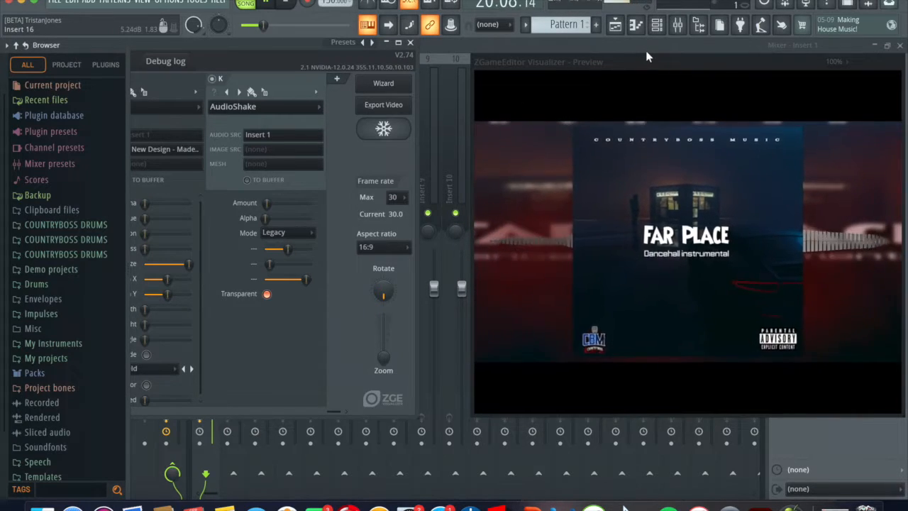
click(410, 43)
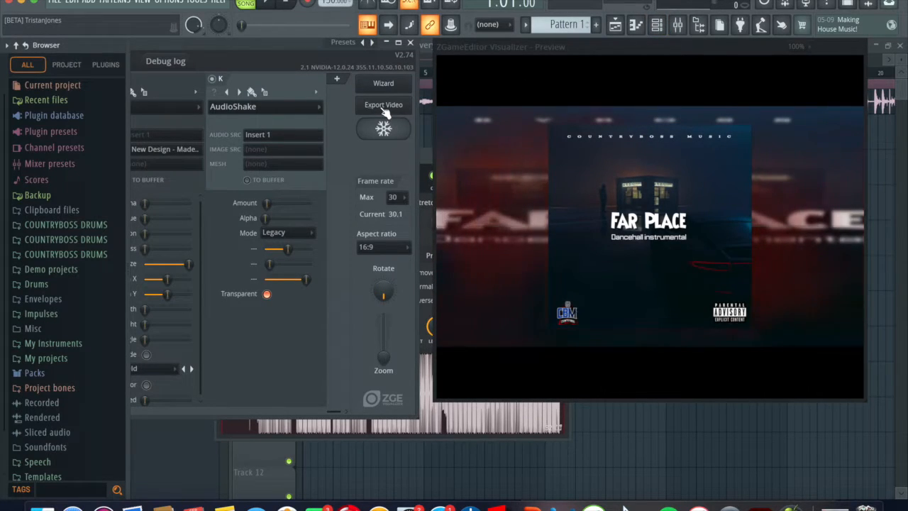
Start Export Video and choose the YouTube 4K preset
click(383, 105)
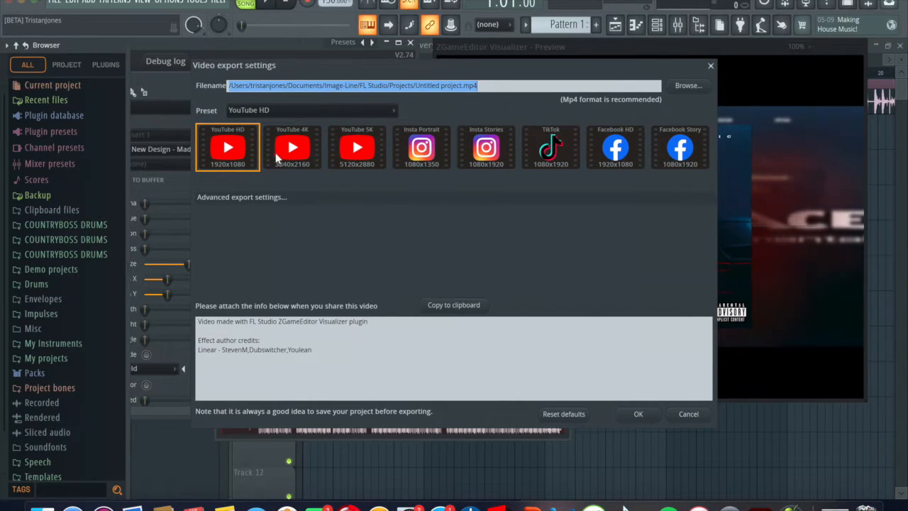
mouse_move(298, 161)
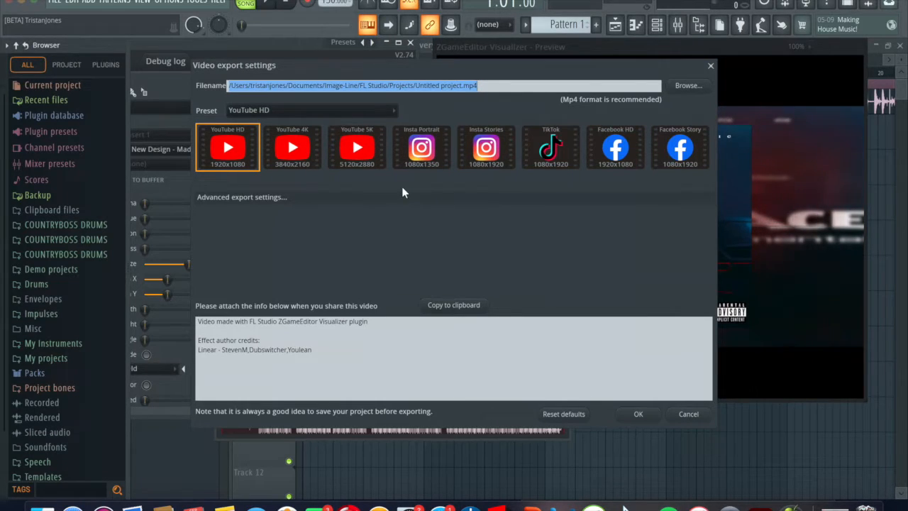
mouse_move(485, 225)
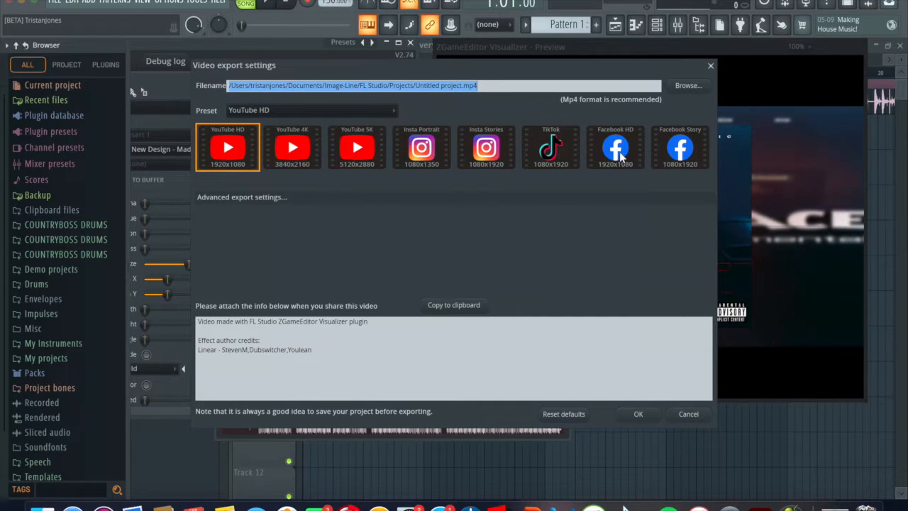
mouse_move(519, 202)
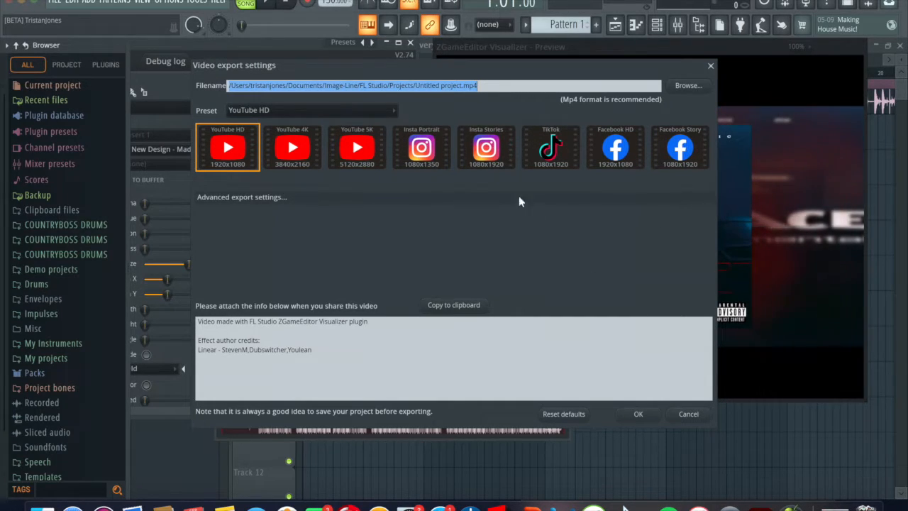
click(292, 146)
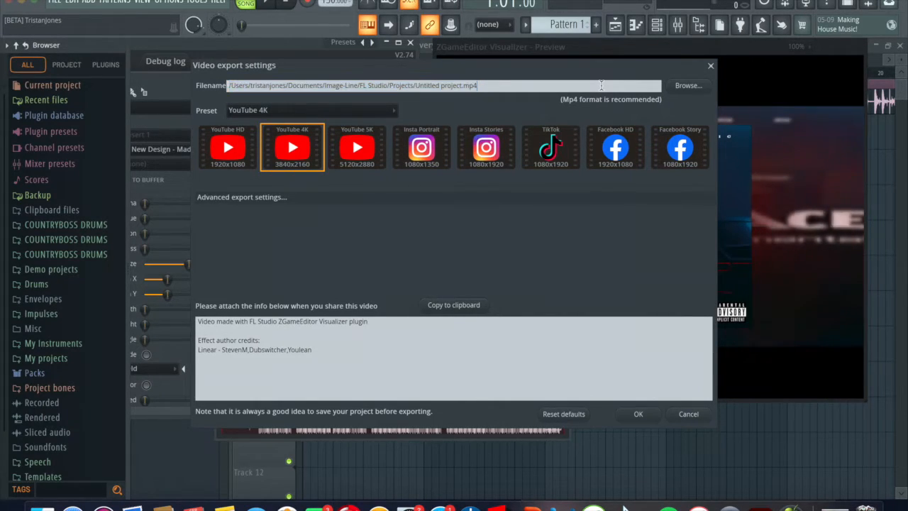
Browse to the Desktop and name the output file 'Album video art'
click(686, 85)
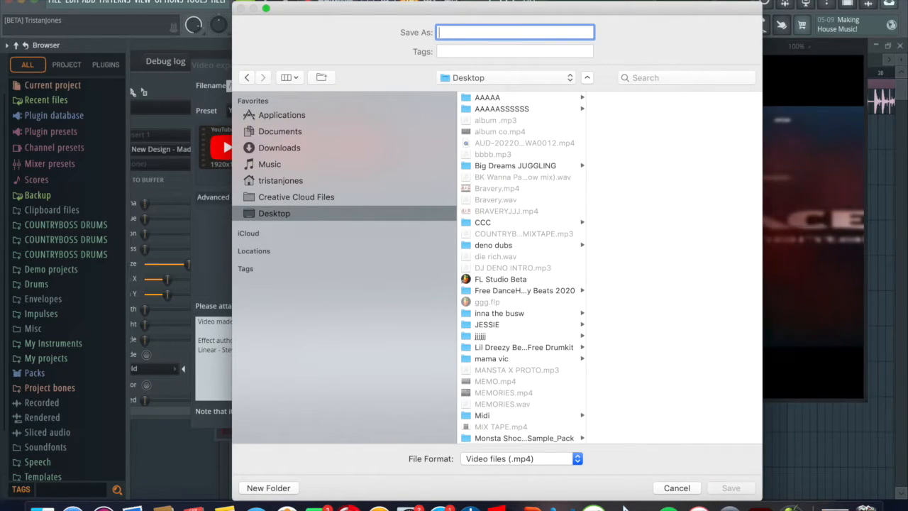
text(A)
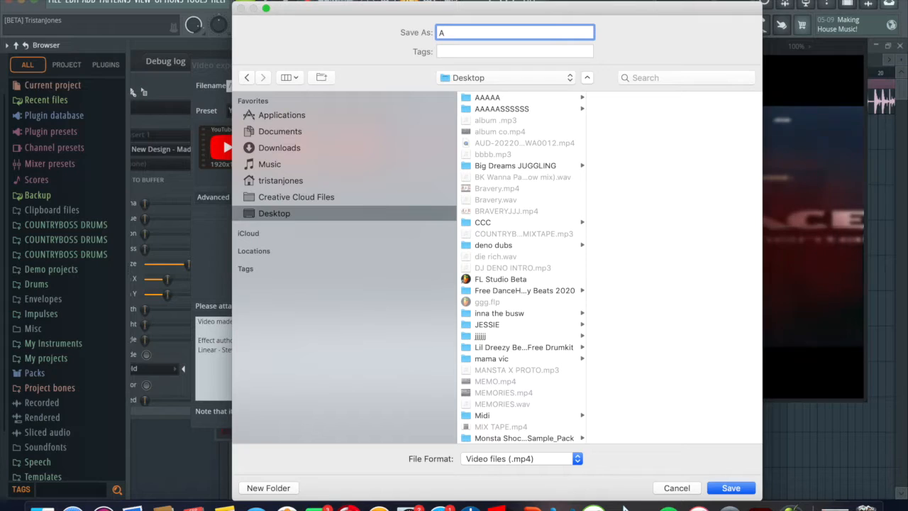
text(lbum)
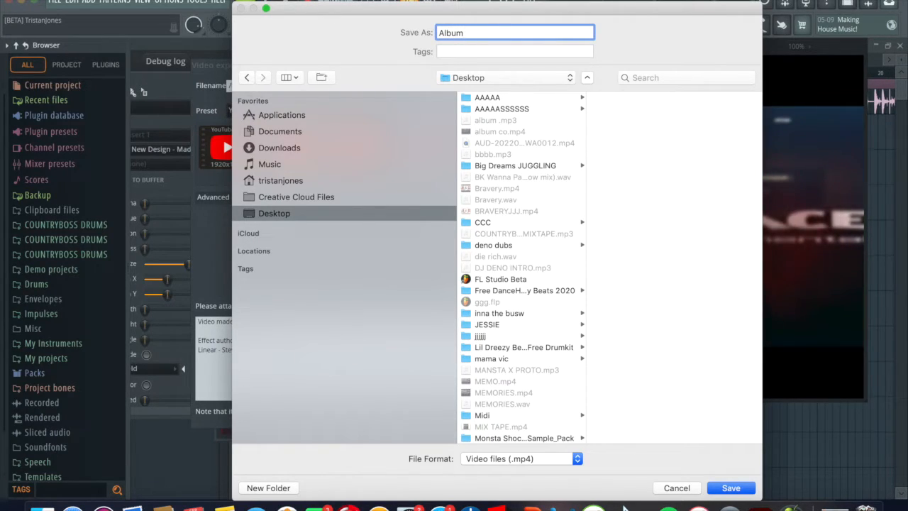
text(video)
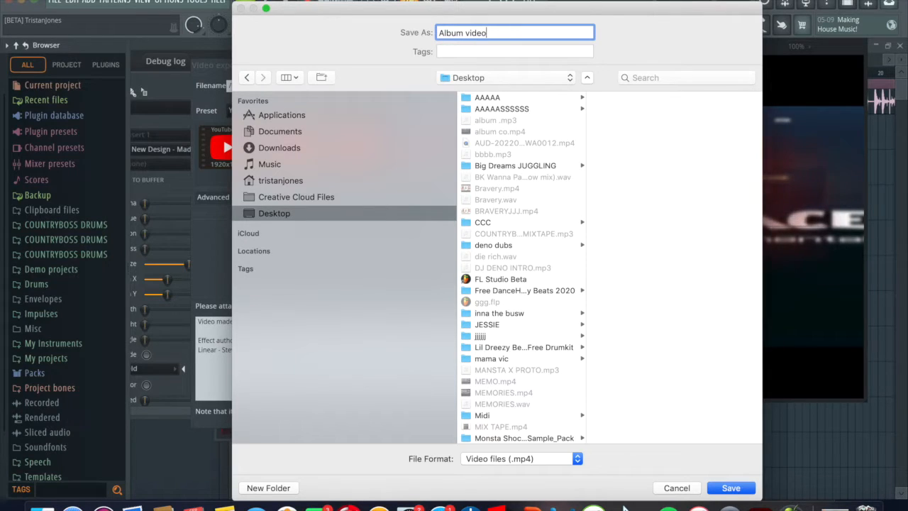
text(ar)
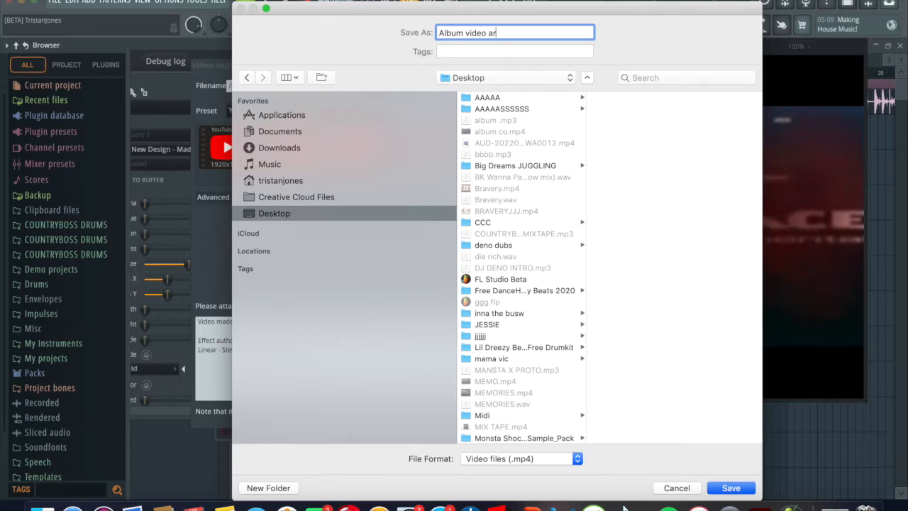
text(t)
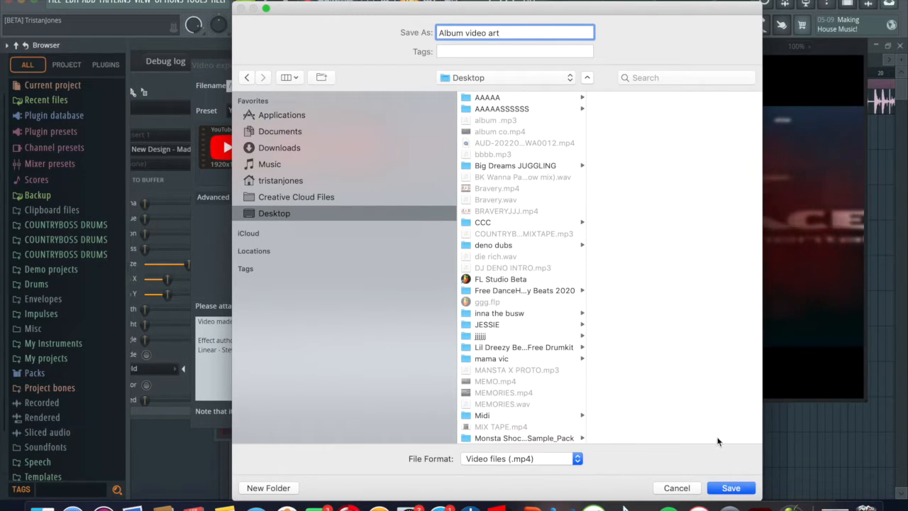
Save the file location, confirm the export settings and start rendering
click(730, 488)
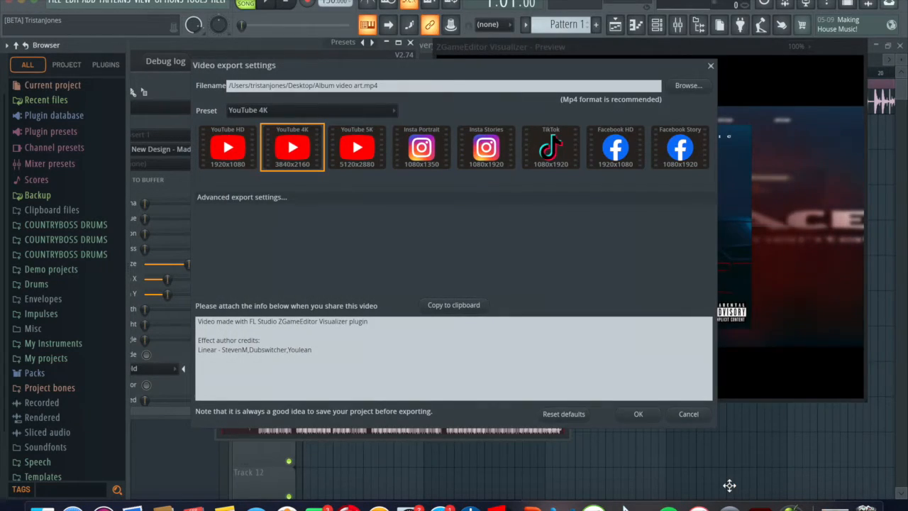
click(639, 414)
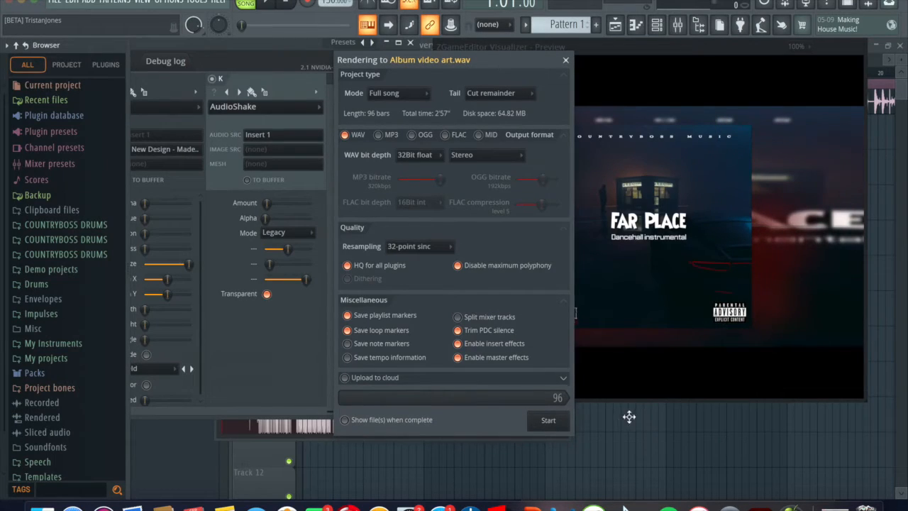
click(548, 420)
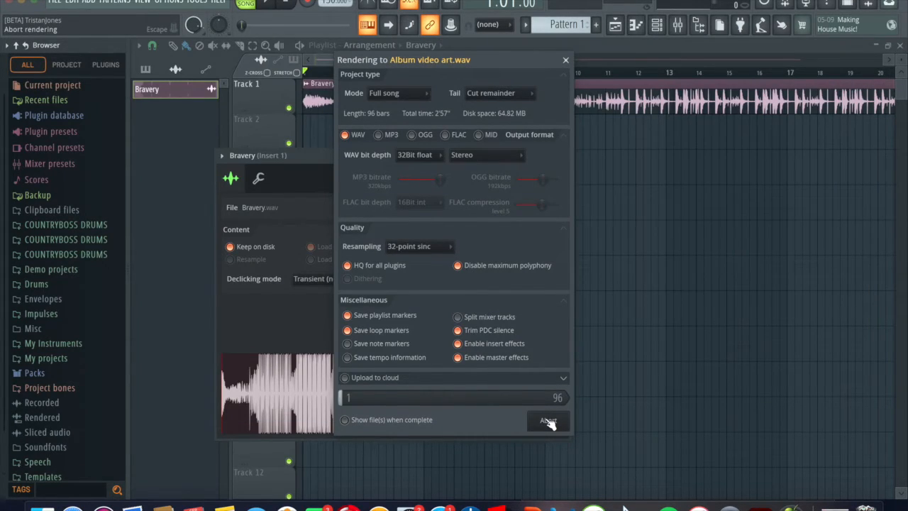
mouse_move(573, 428)
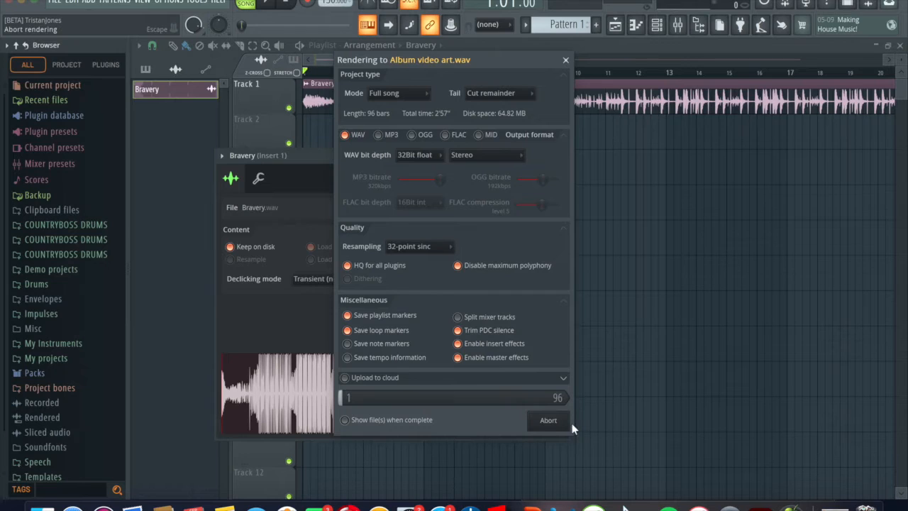